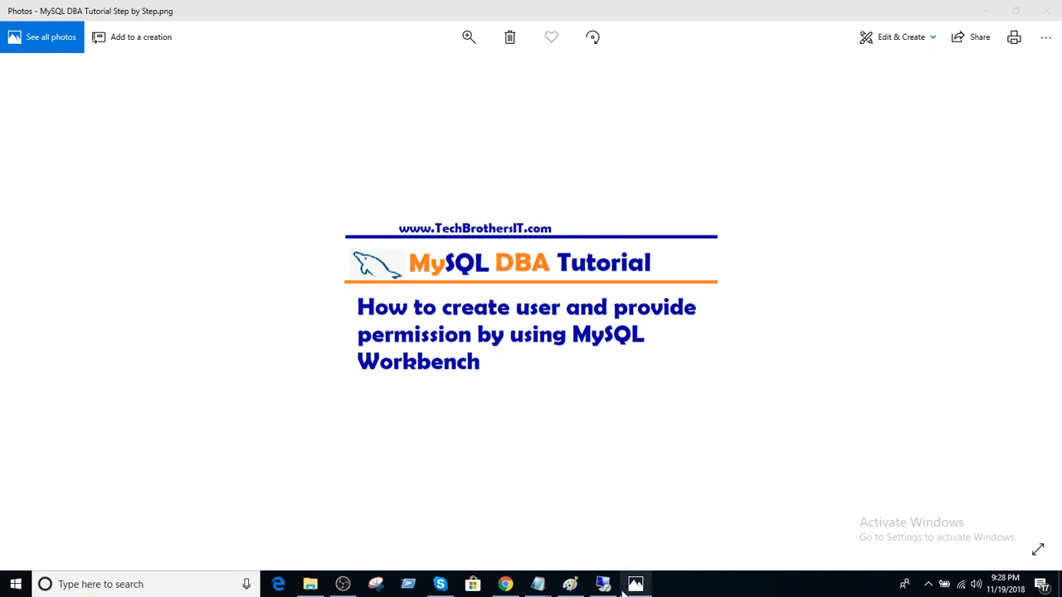
Close the tutorial title image to reveal the MySQL Workbench welcome screen
click(505, 584)
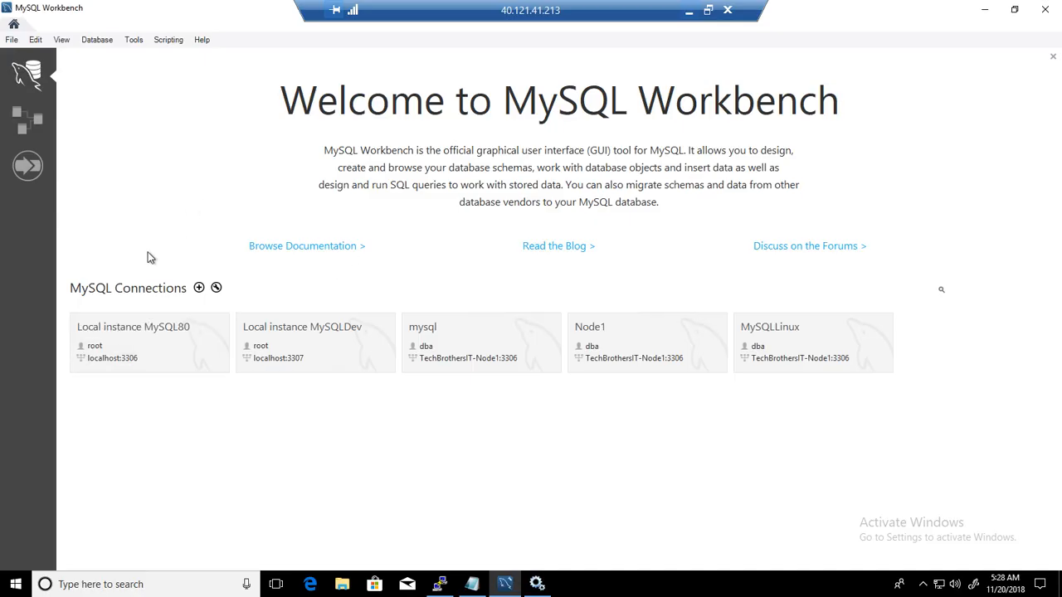
mouse_move(801, 358)
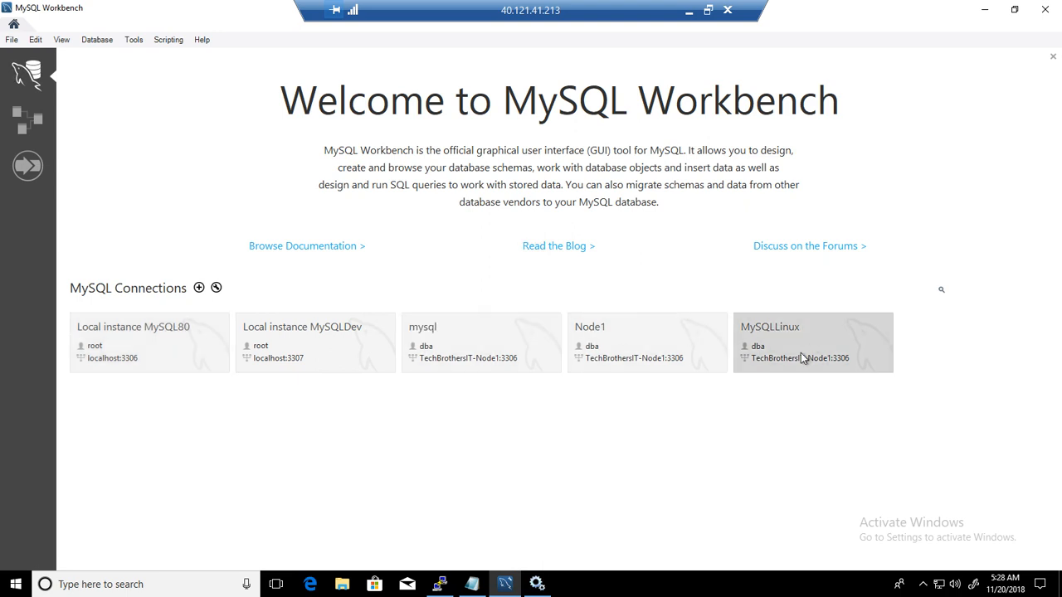
mouse_move(765, 417)
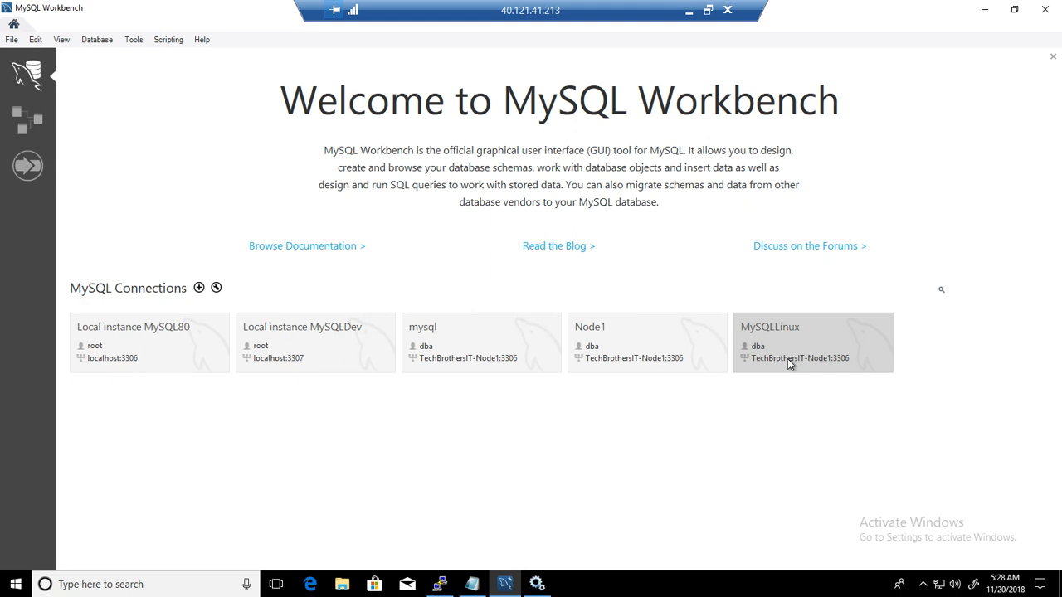
Open the MySQLLinux connection, then collapse and select the techbrothersit schema
double_click(813, 342)
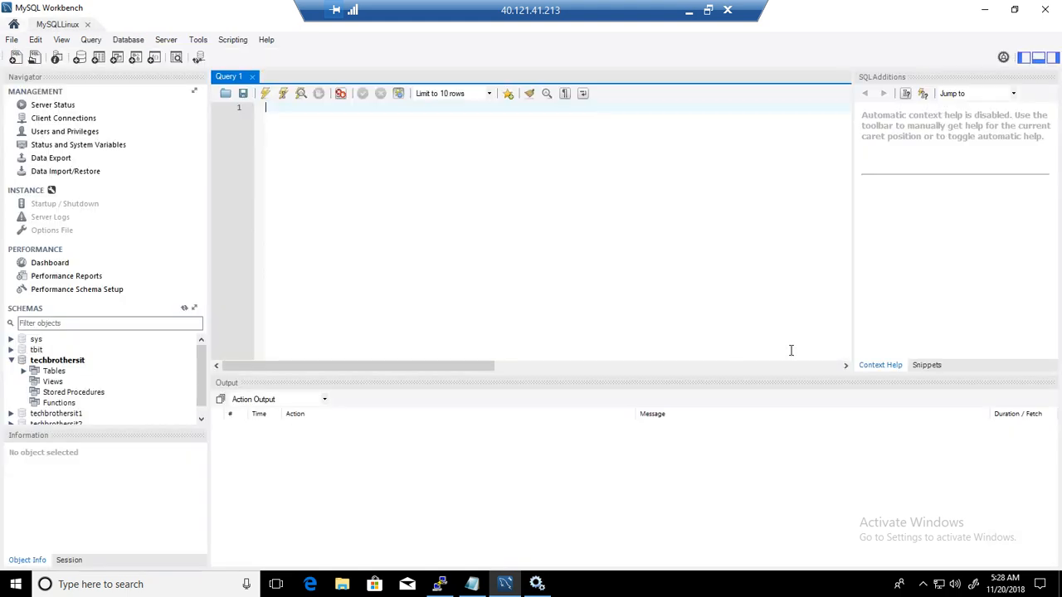
click(12, 359)
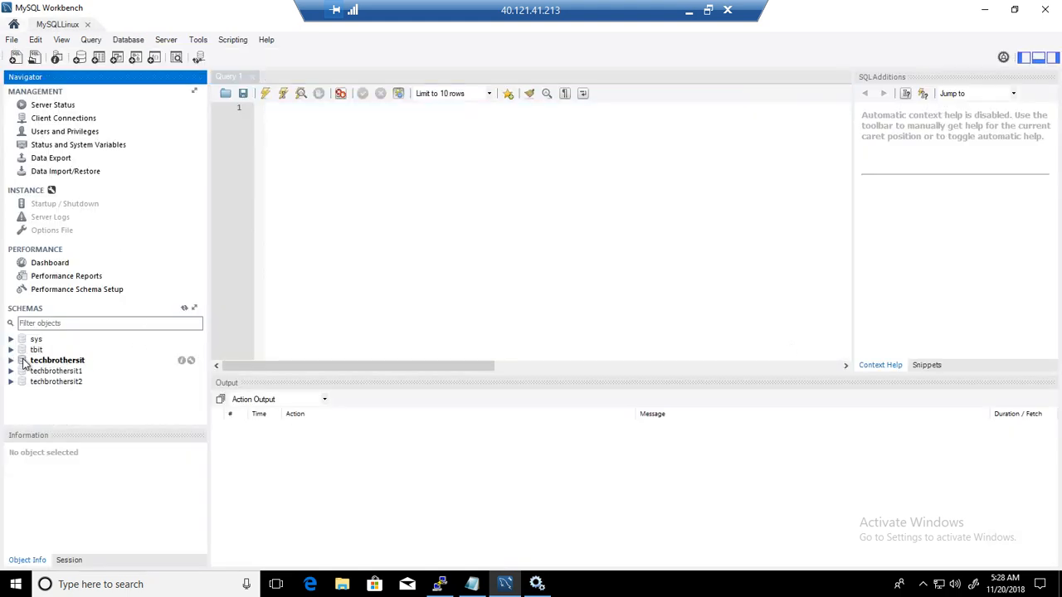
click(57, 360)
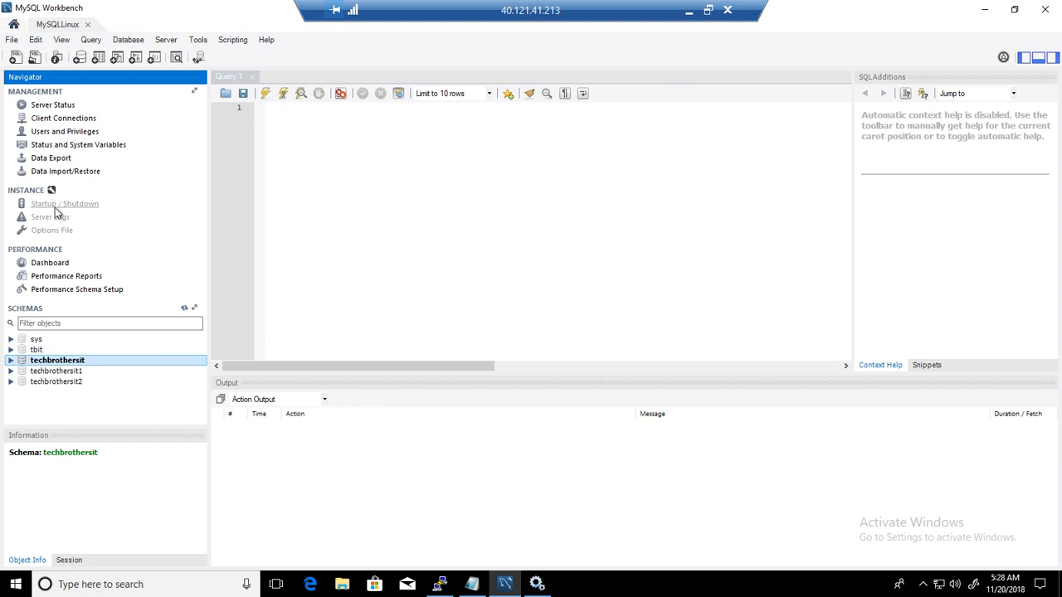
mouse_move(60, 214)
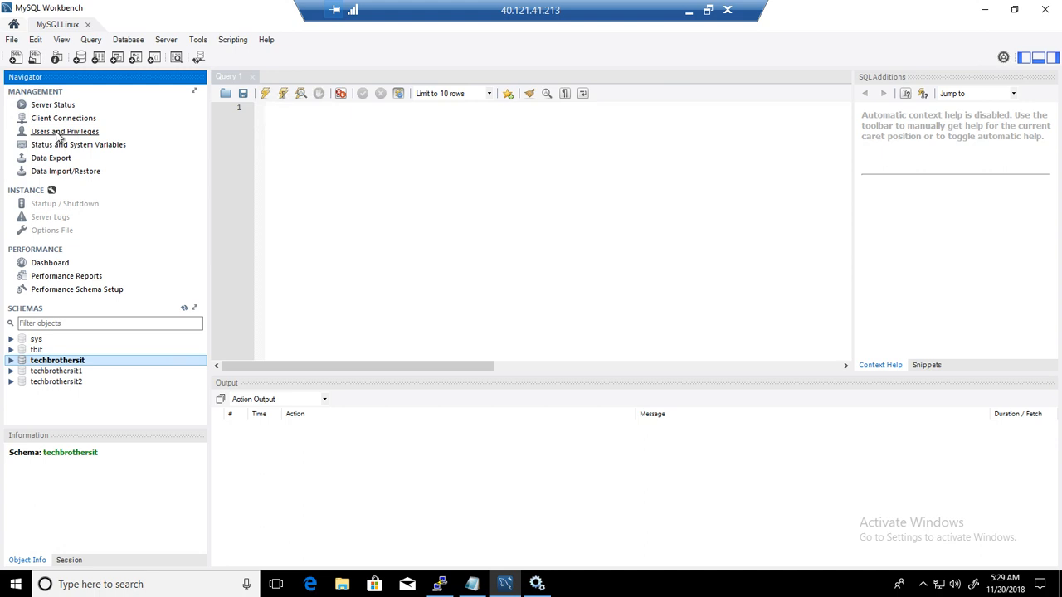
Open Users and Privileges and view the dba account's login details
click(64, 131)
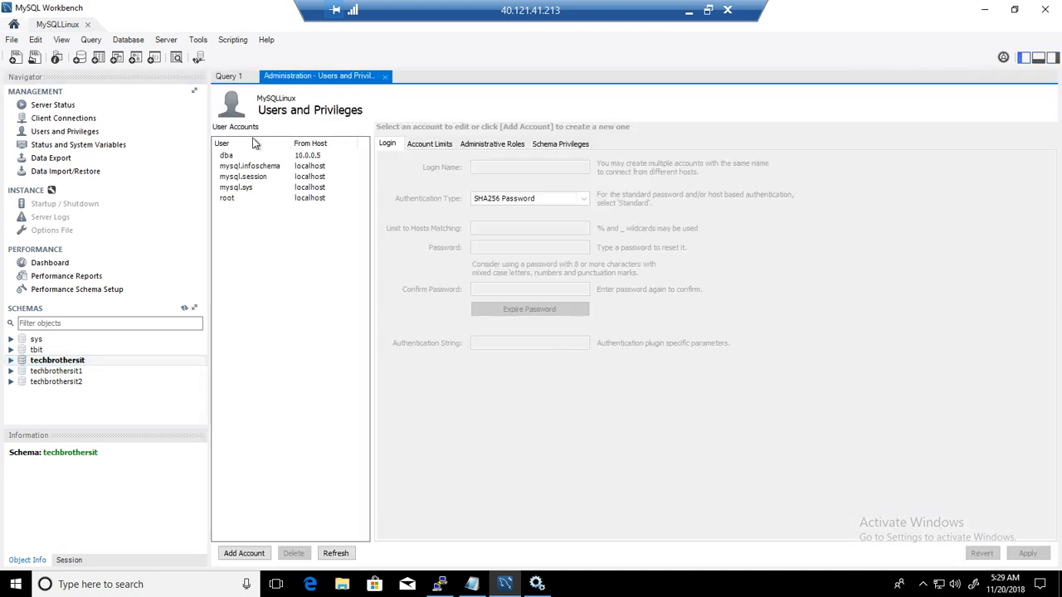
mouse_move(240, 160)
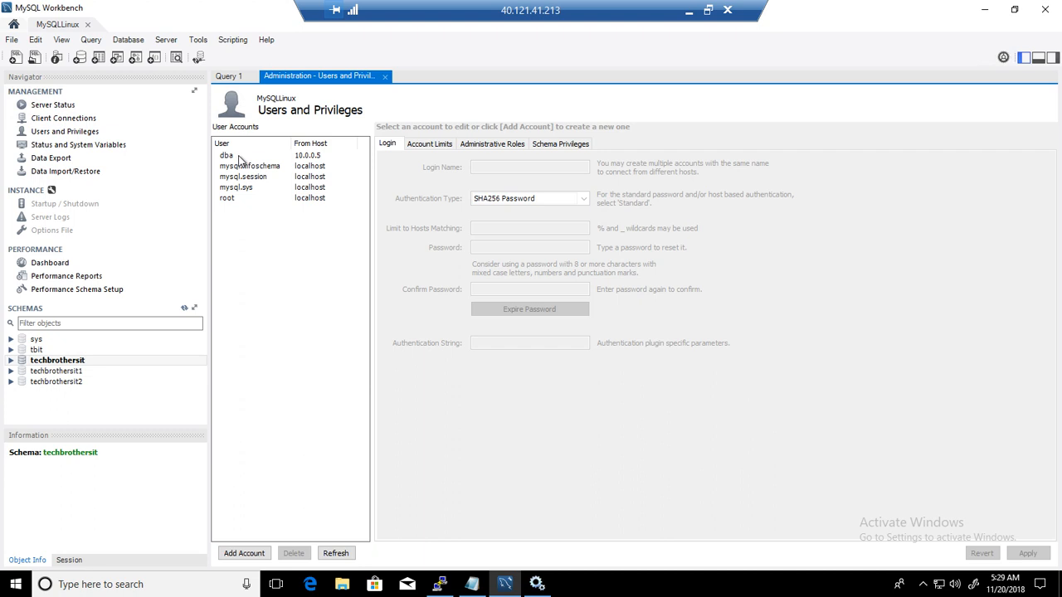
click(241, 155)
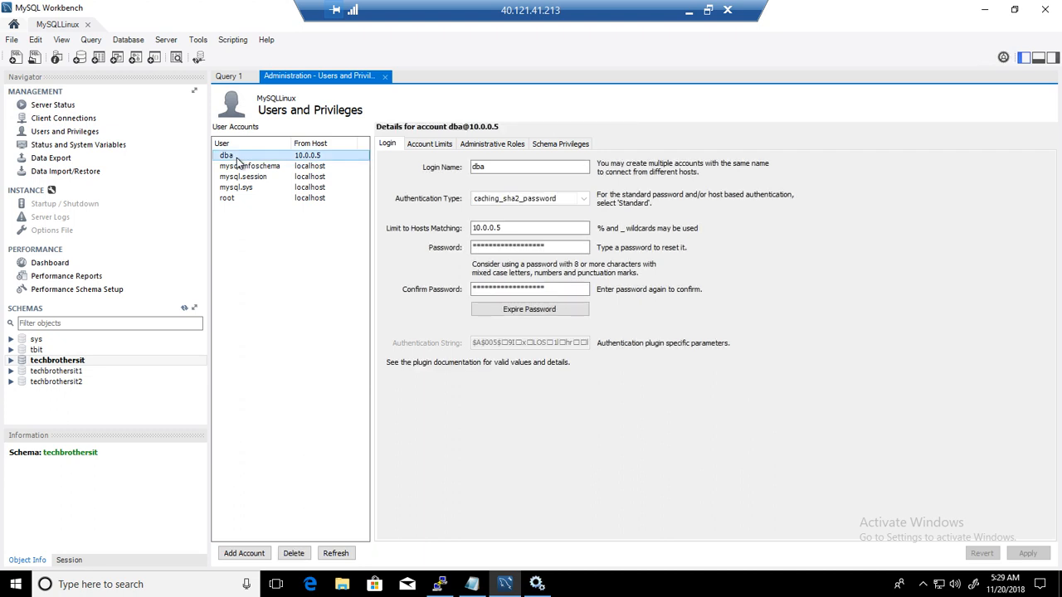
mouse_move(244, 213)
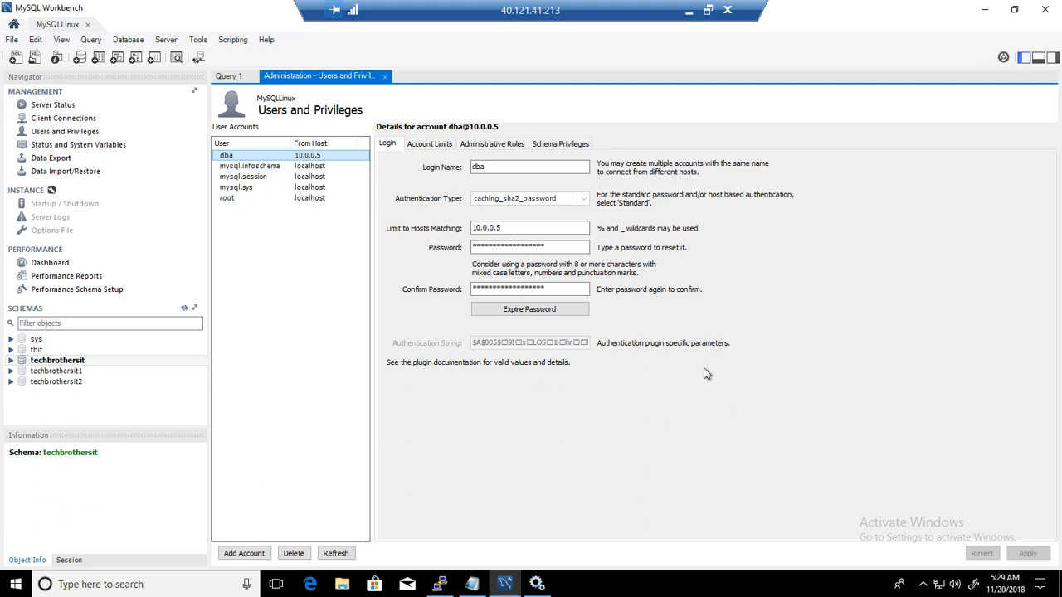
mouse_move(309, 161)
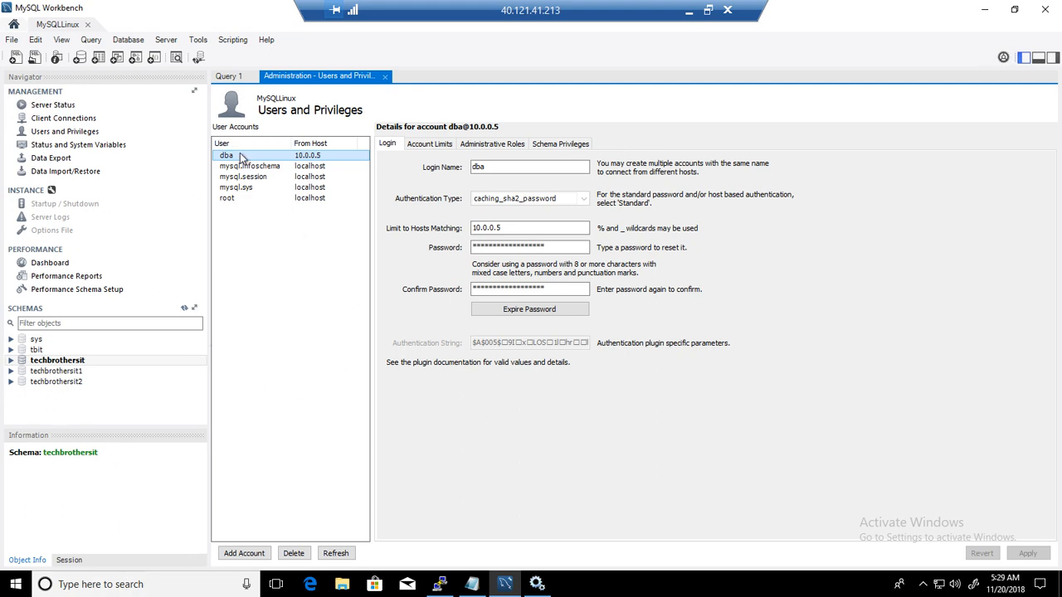
mouse_move(307, 158)
text(JrDBA)
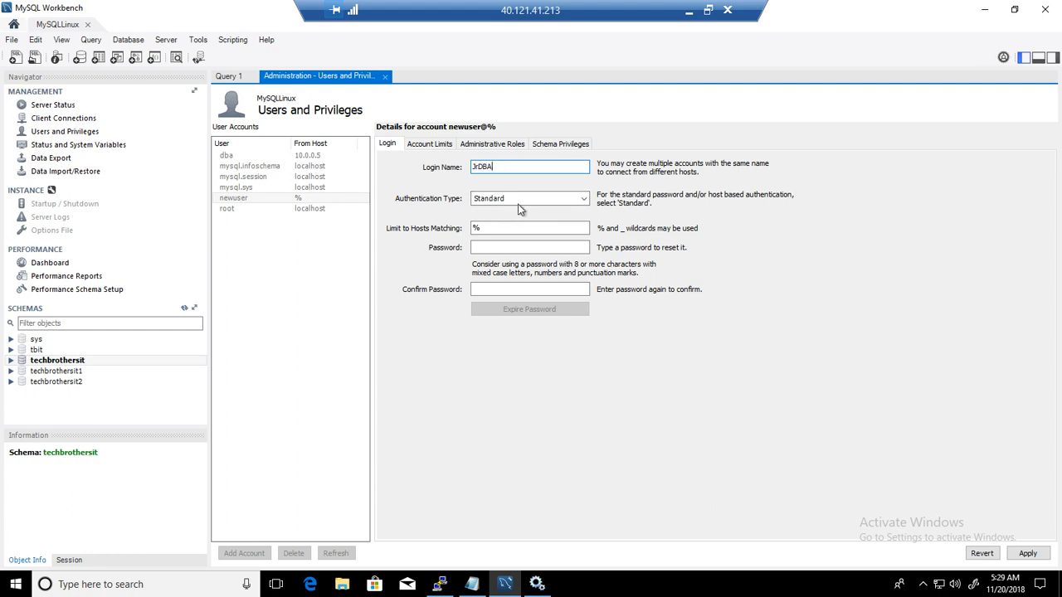
Keep JrDBA's Standard authentication and % host limit, then start a Windows search
click(530, 197)
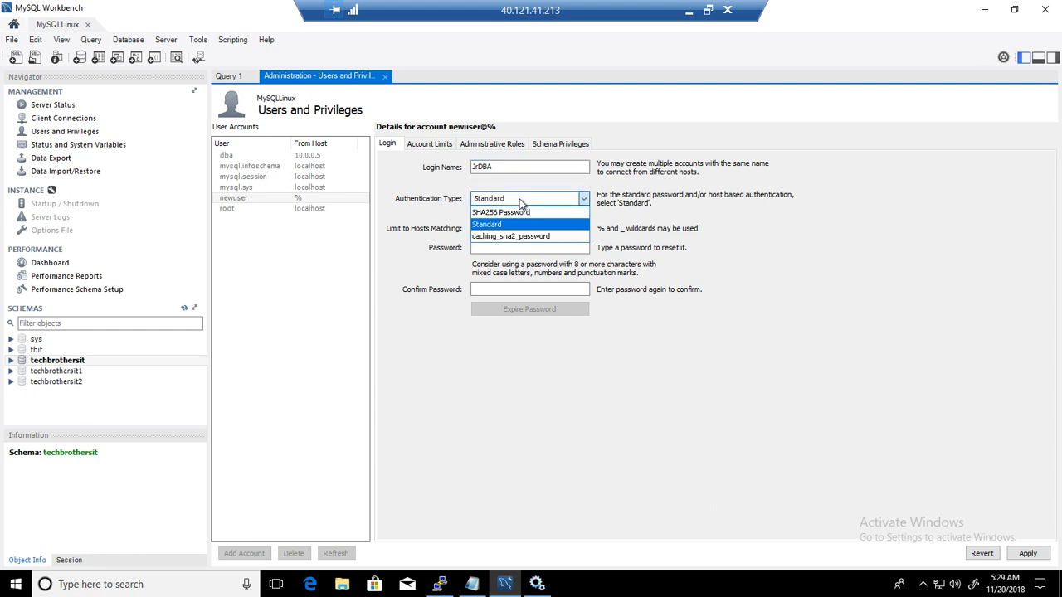
click(487, 224)
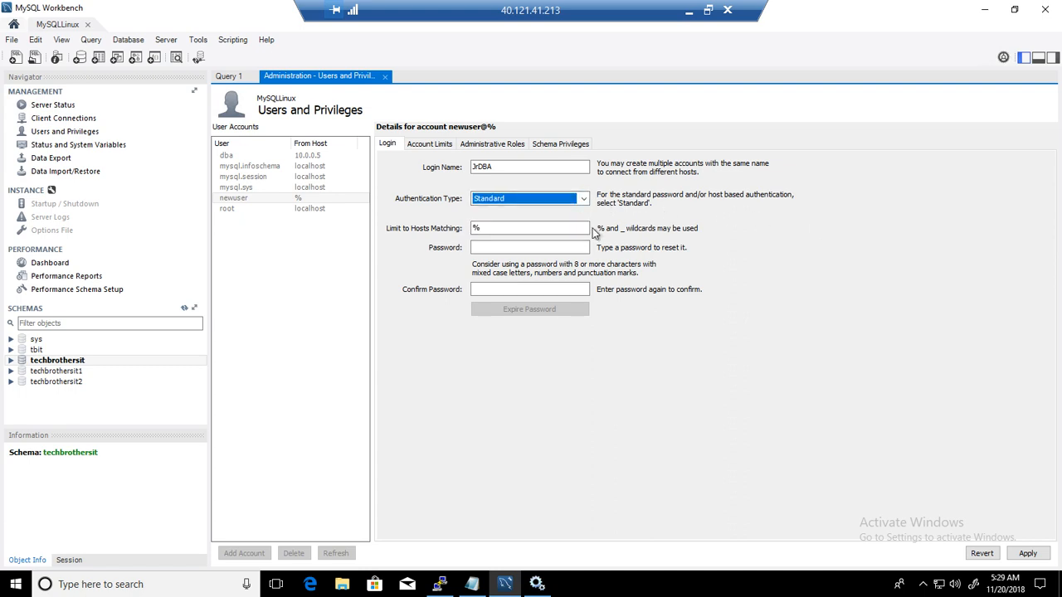
click(530, 228)
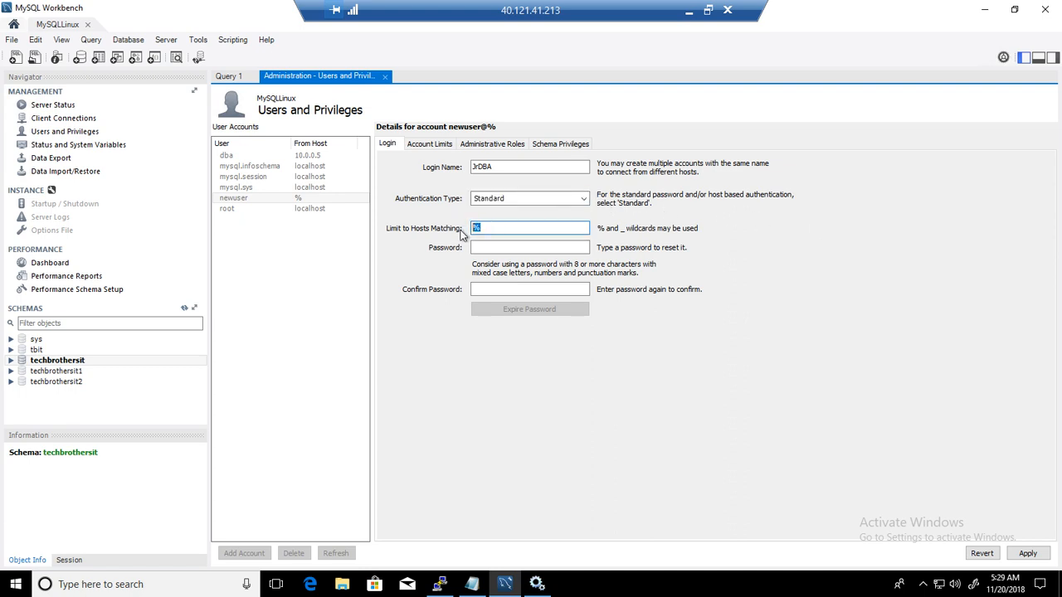
click(530, 167)
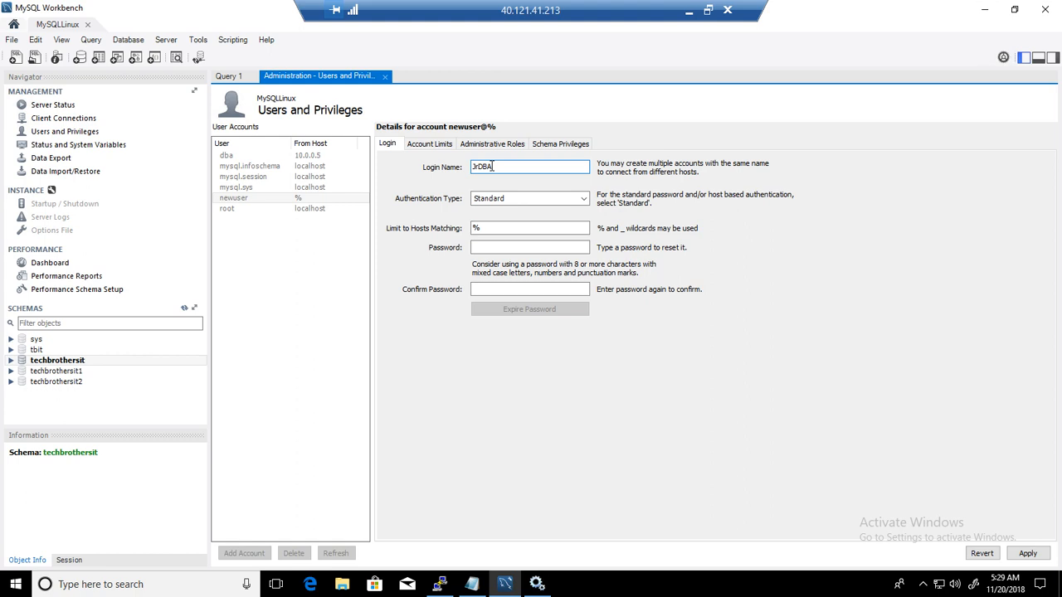
click(530, 228)
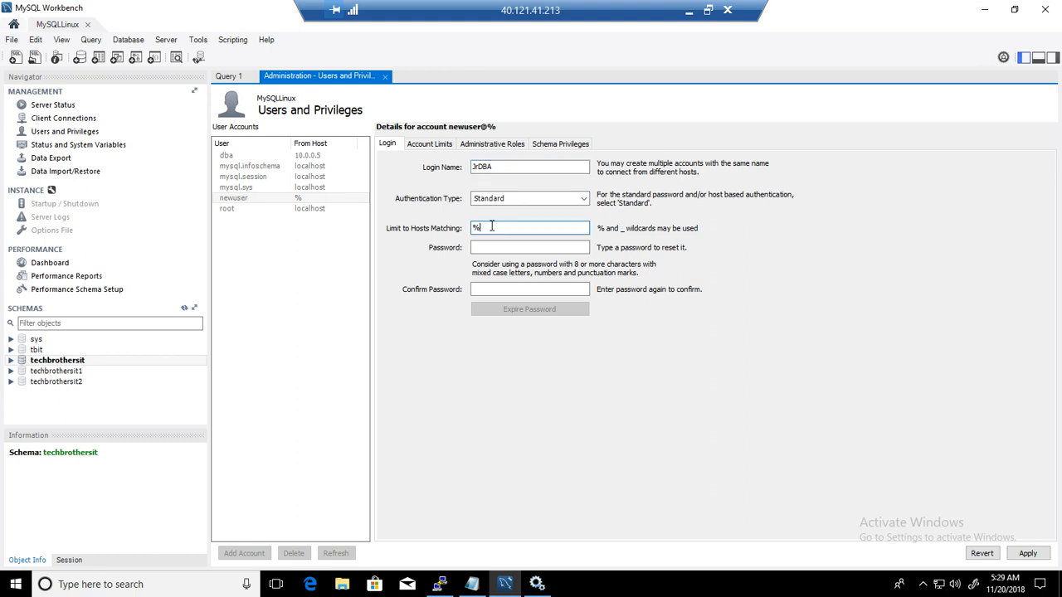
click(15, 583)
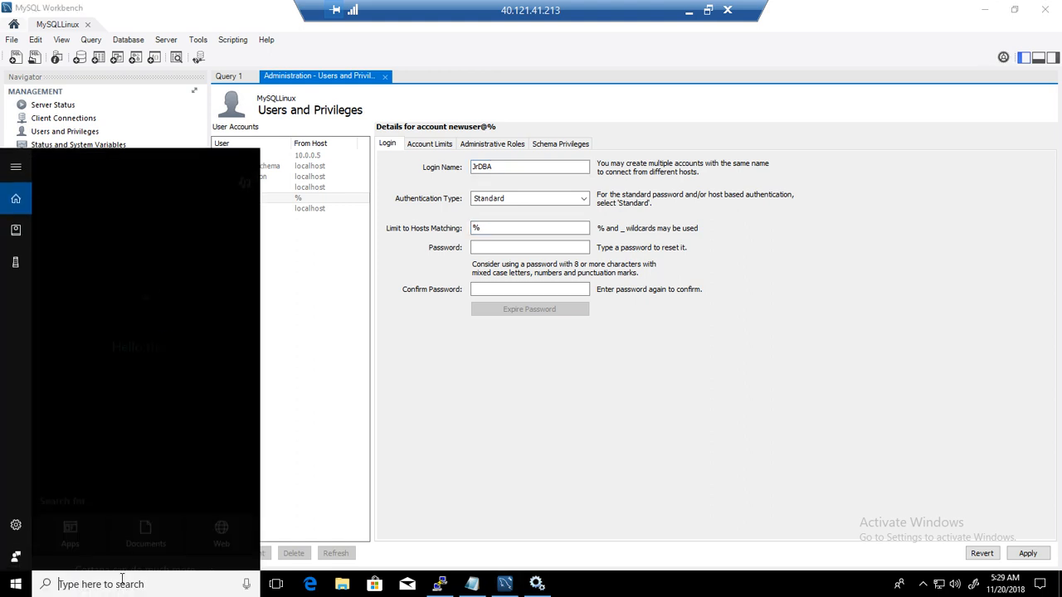
Search for 'command' and launch Command Prompt to check the machine's IPv4 address
text(command)
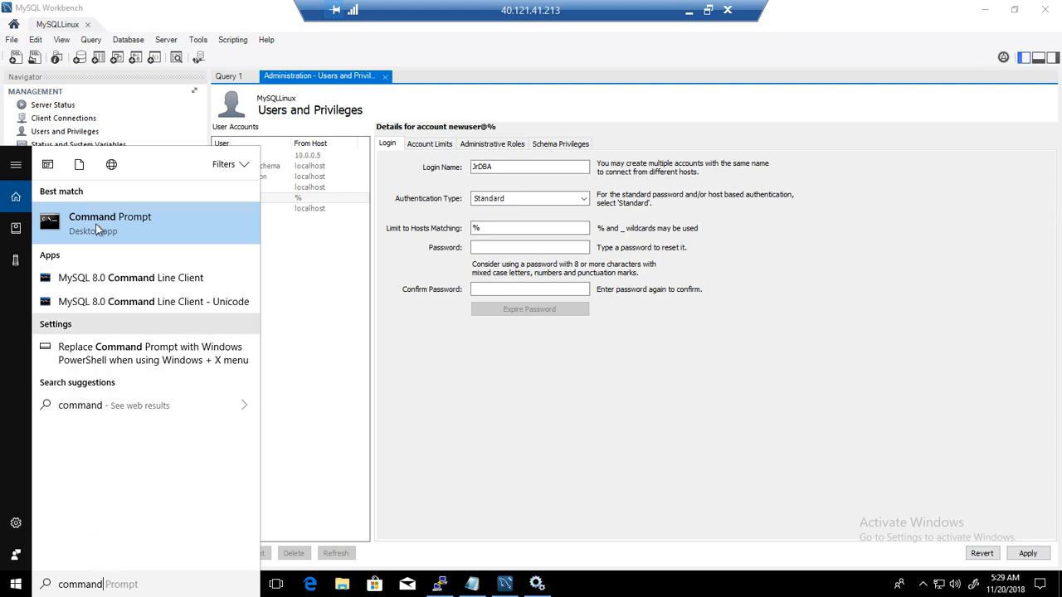
click(109, 224)
text(ipconfig)
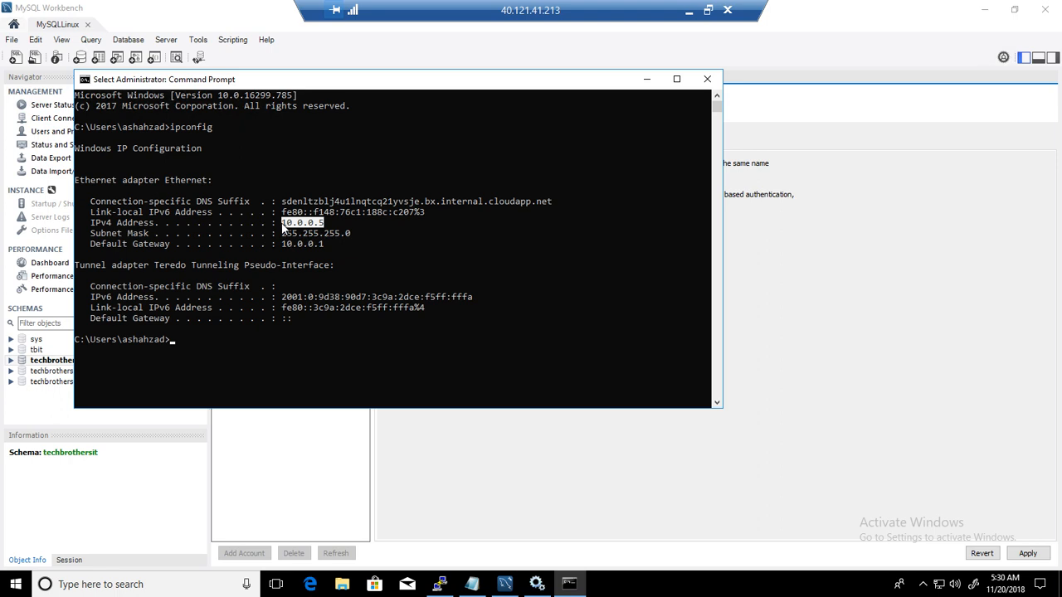
mouse_move(355, 158)
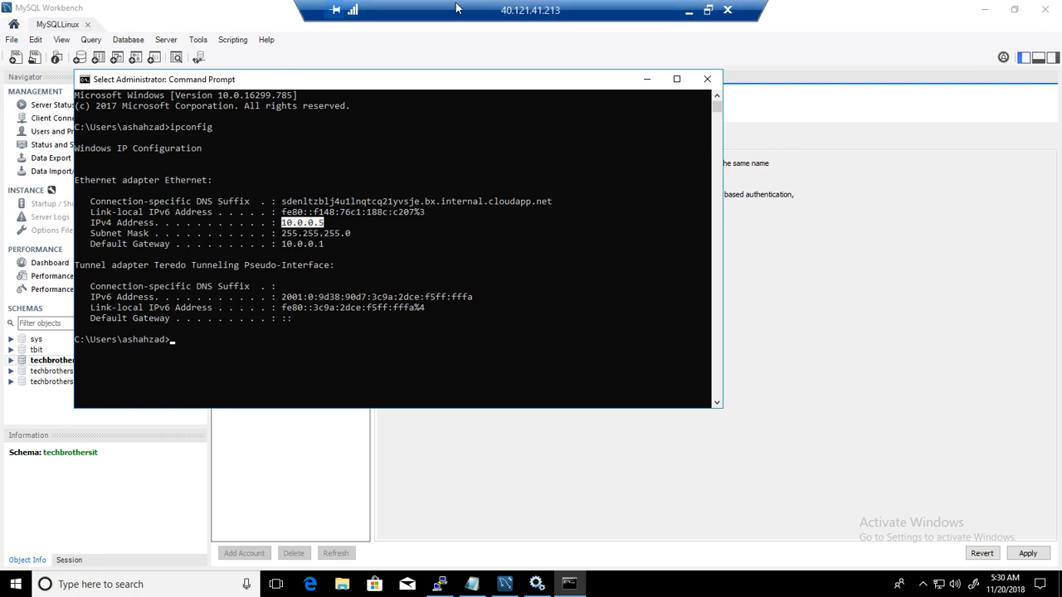
mouse_move(327, 231)
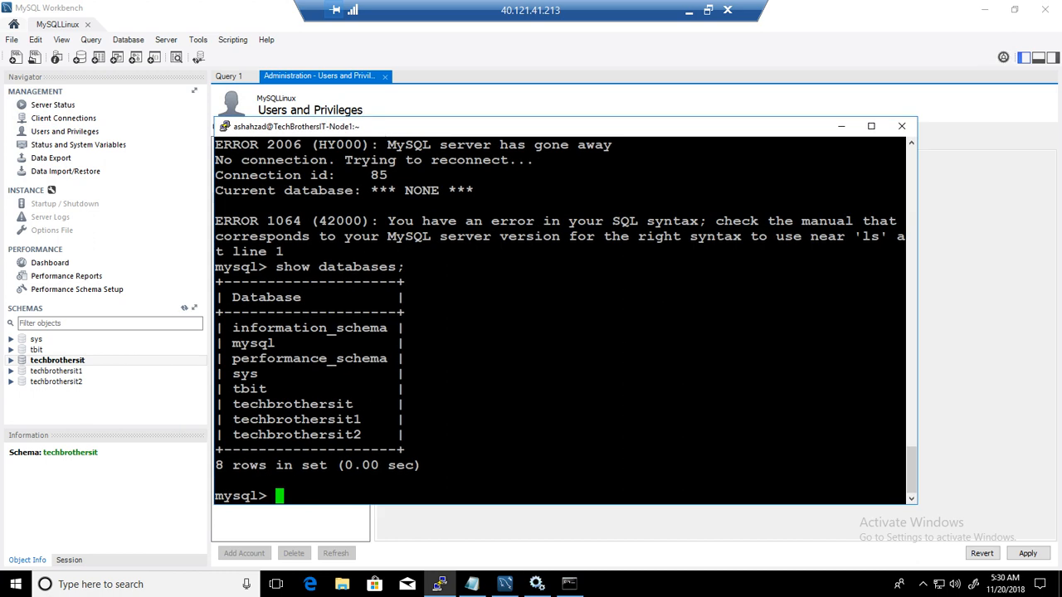
Exit MySQL in PuTTY, then select JrDBA's % host limit for replacement
text(exit)
text(ifconfig)
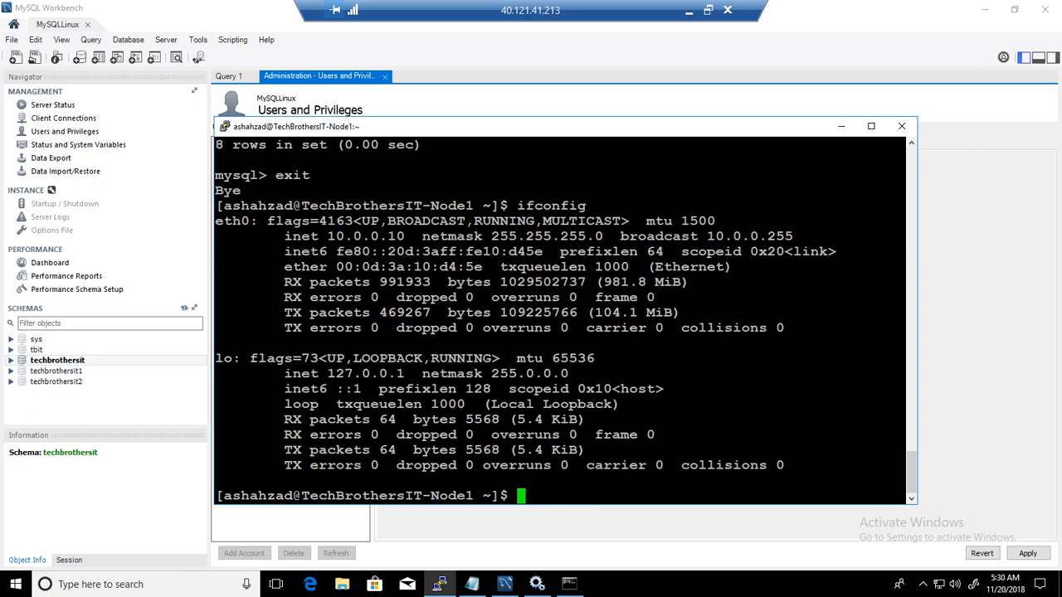
double_click(365, 236)
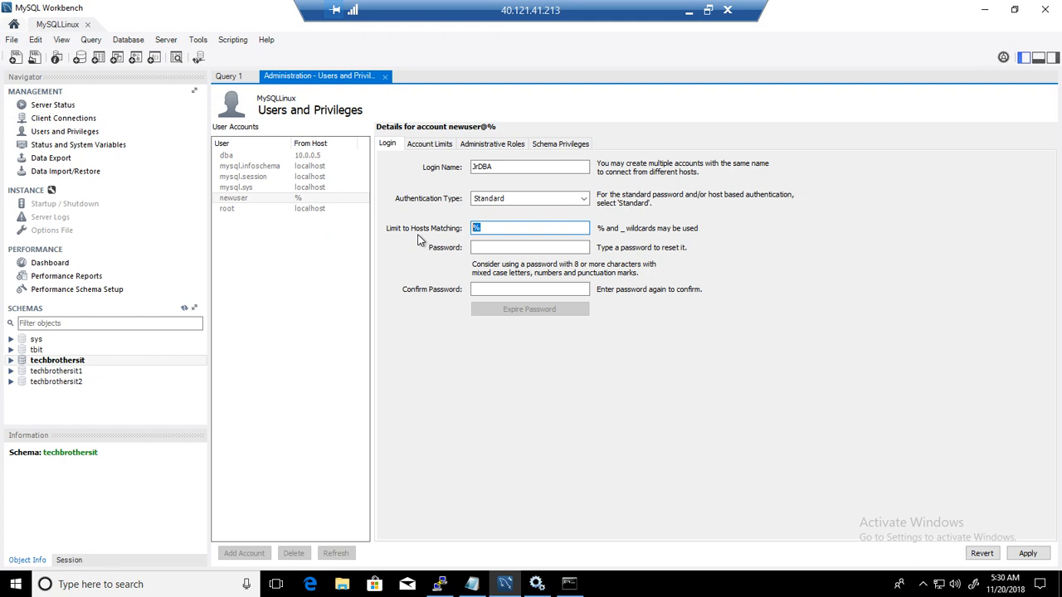
Set JrDBA's host limit to 10.0.0.5 and enter and confirm its password
text(10.0.0.5)
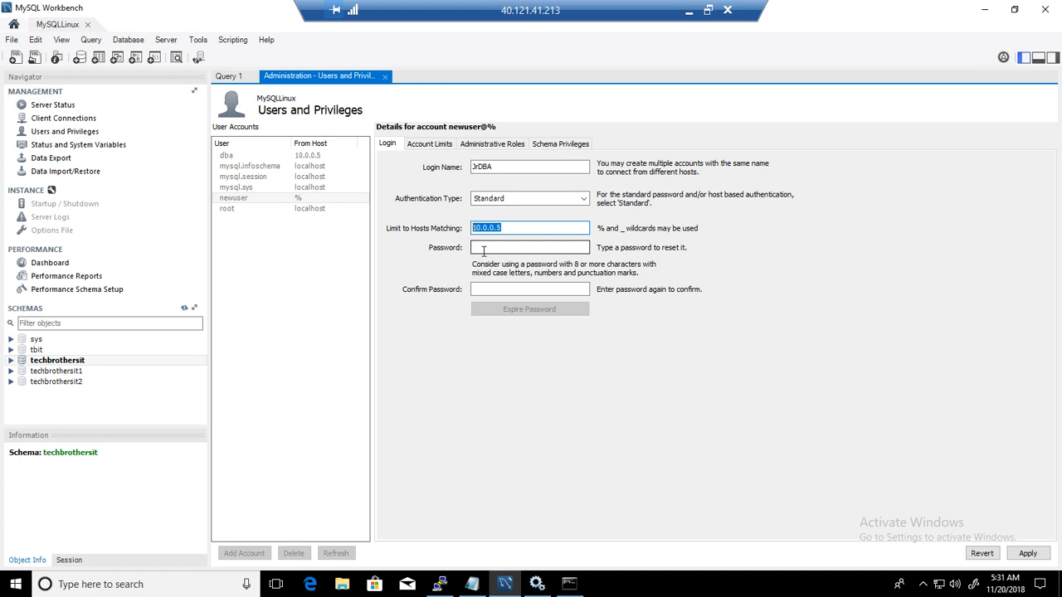
text(**)
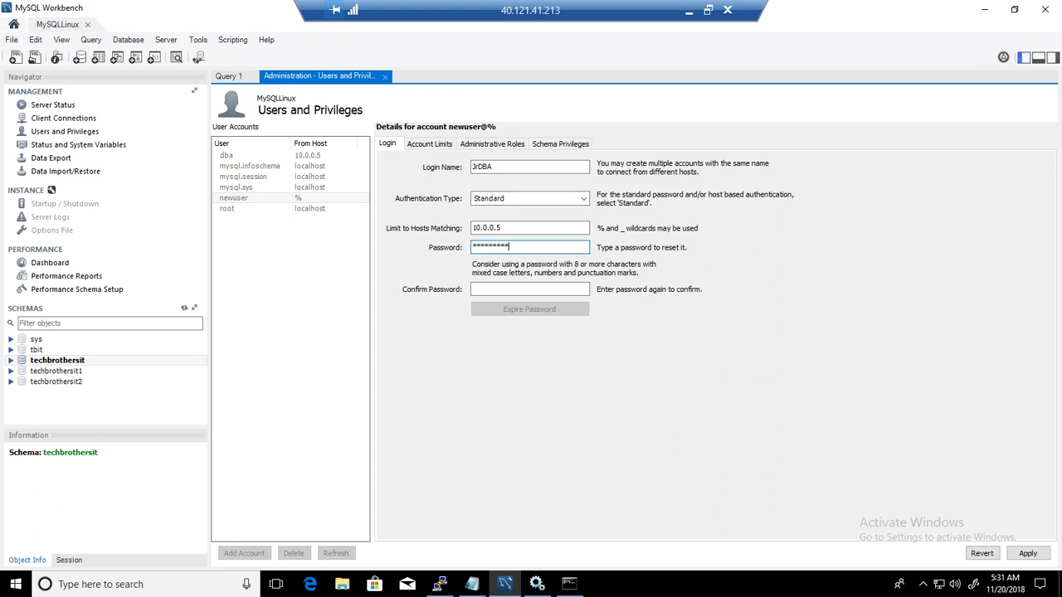
text(*)
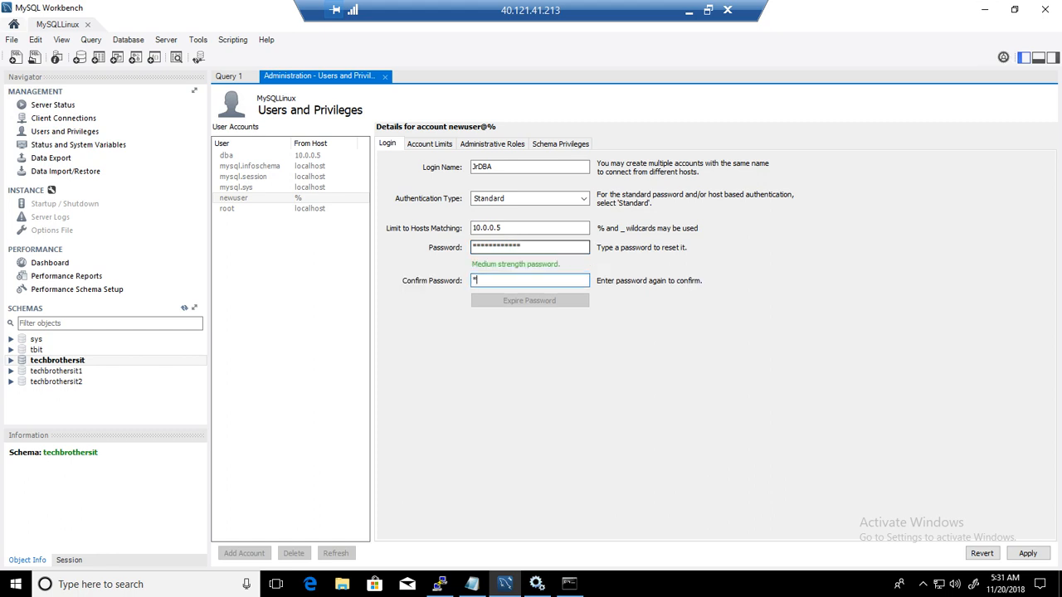
text(********)
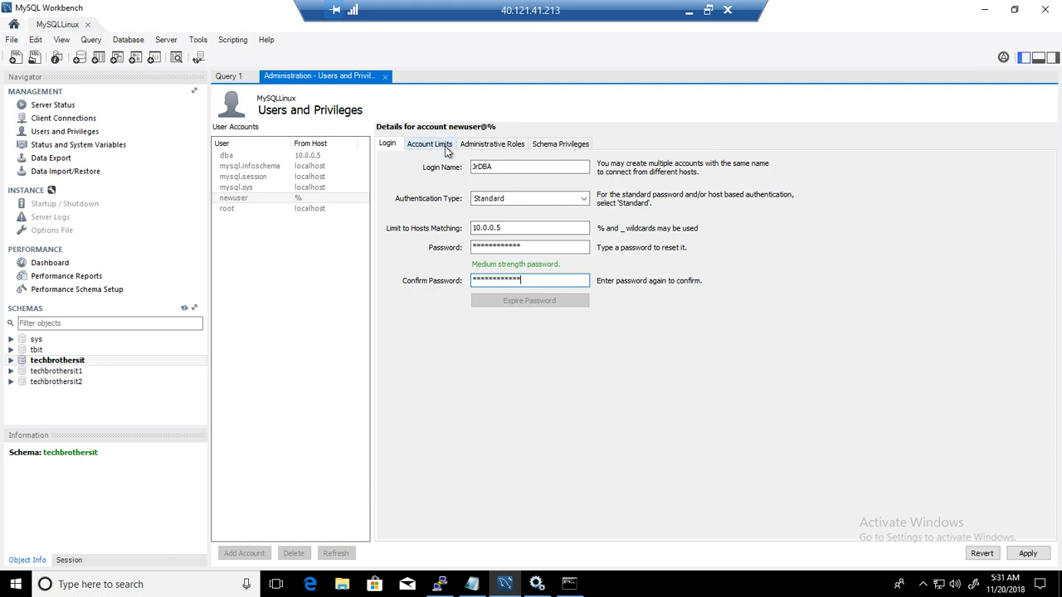
Limit JrDBA to 100 queries and 200 updates per hour, connections left at 0
click(429, 144)
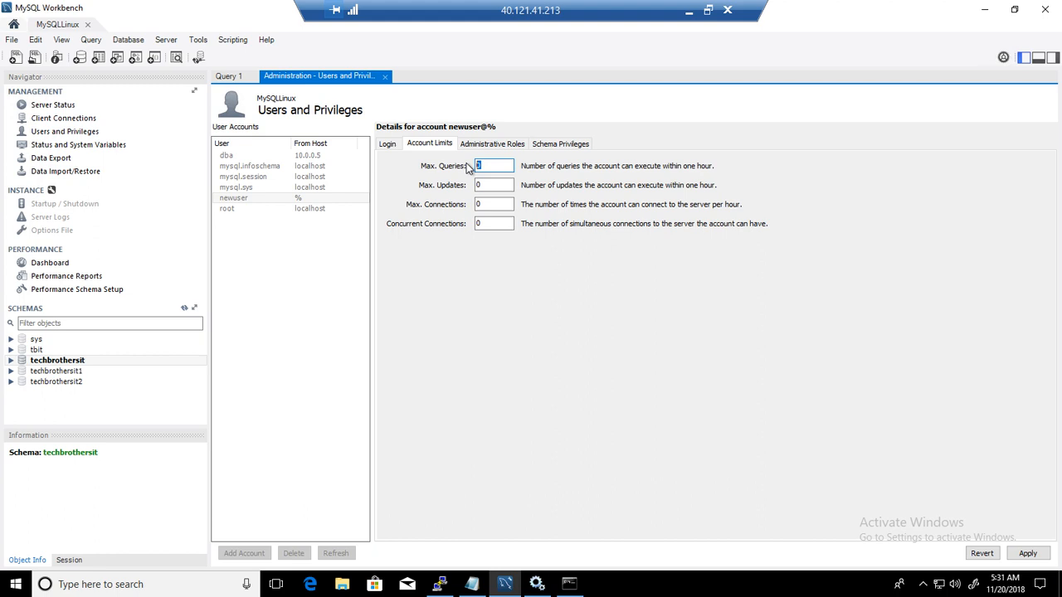
text(100)
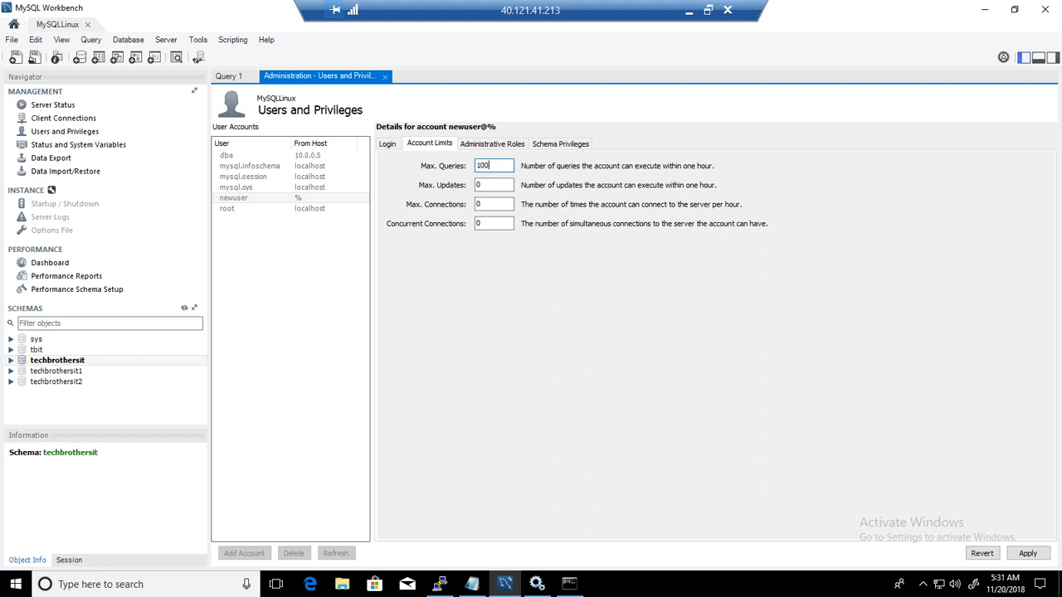
click(494, 185)
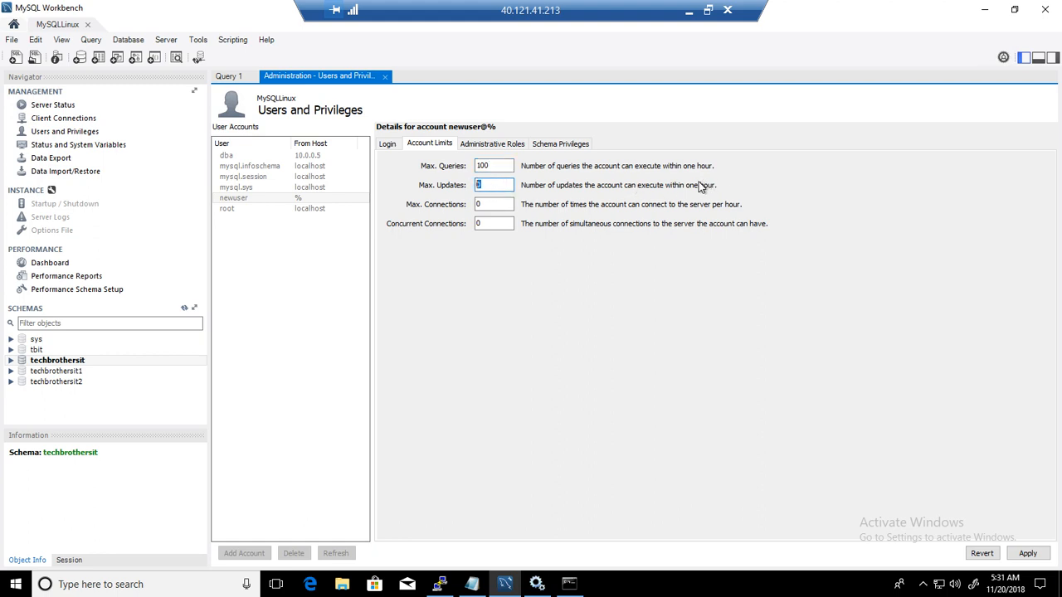
text(200)
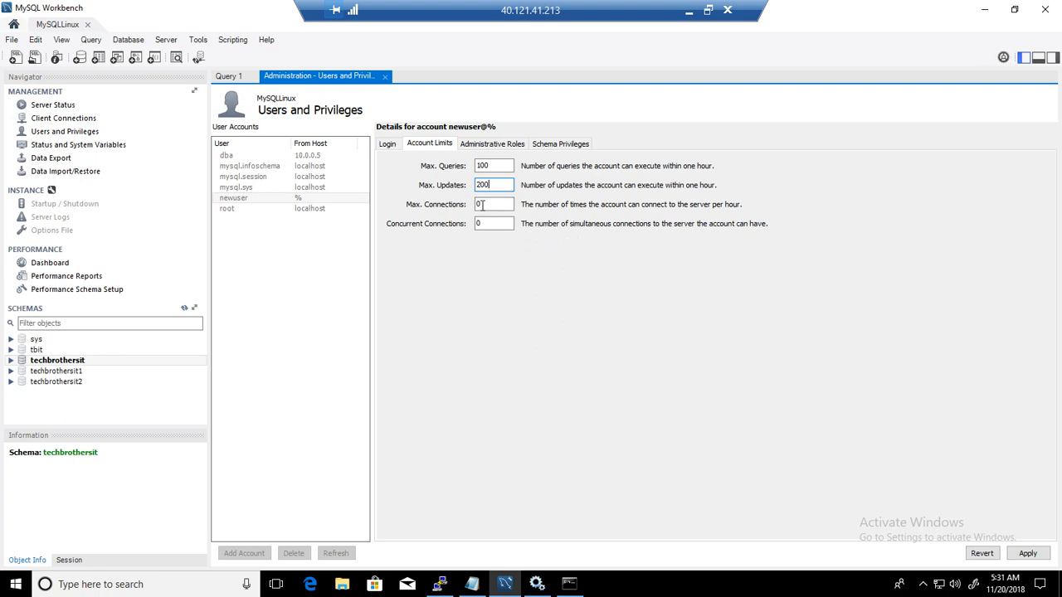
click(493, 204)
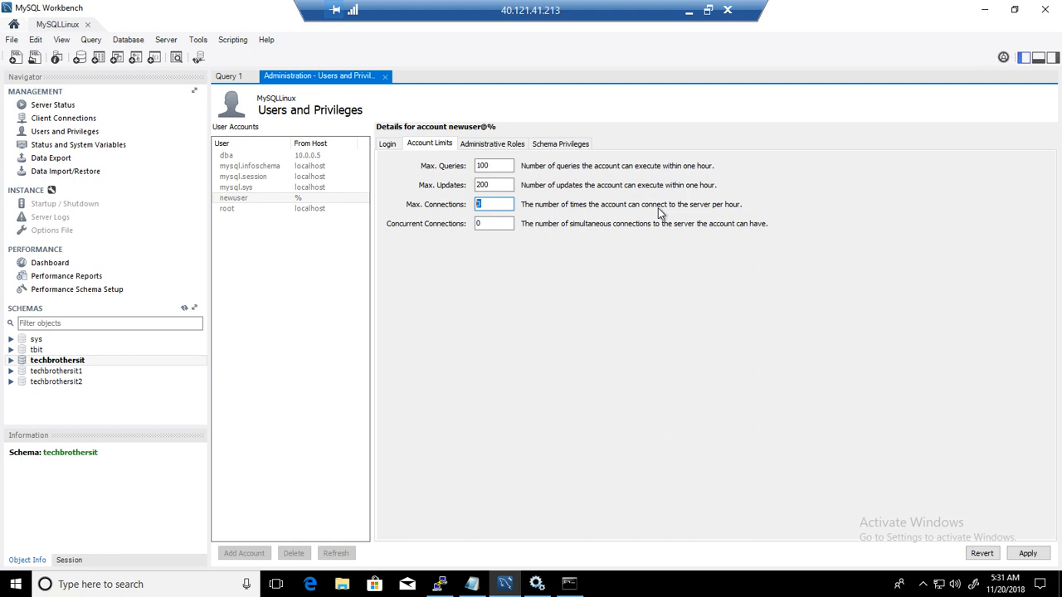
mouse_move(469, 240)
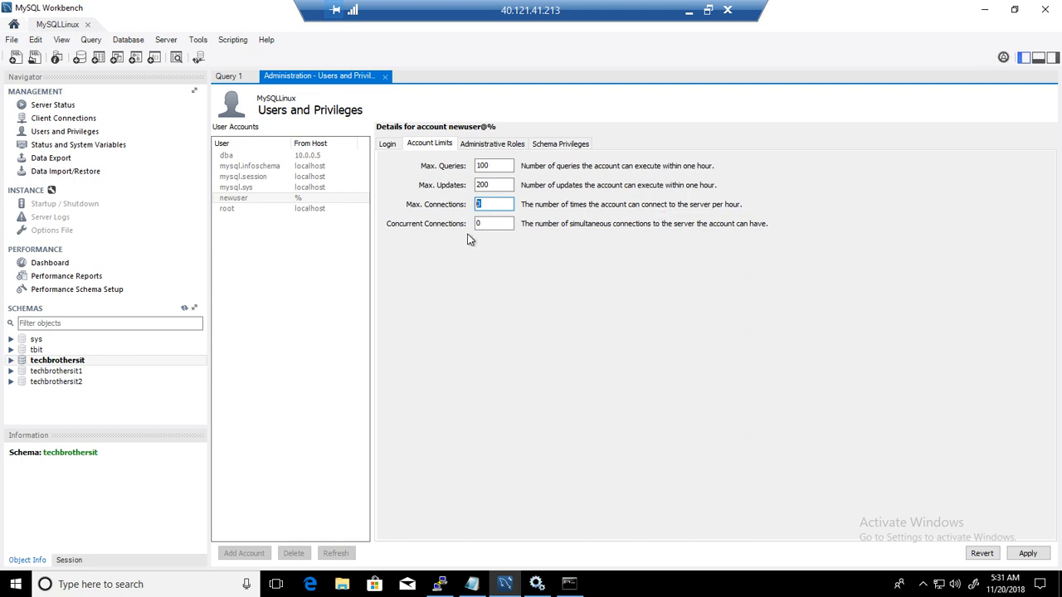
click(493, 224)
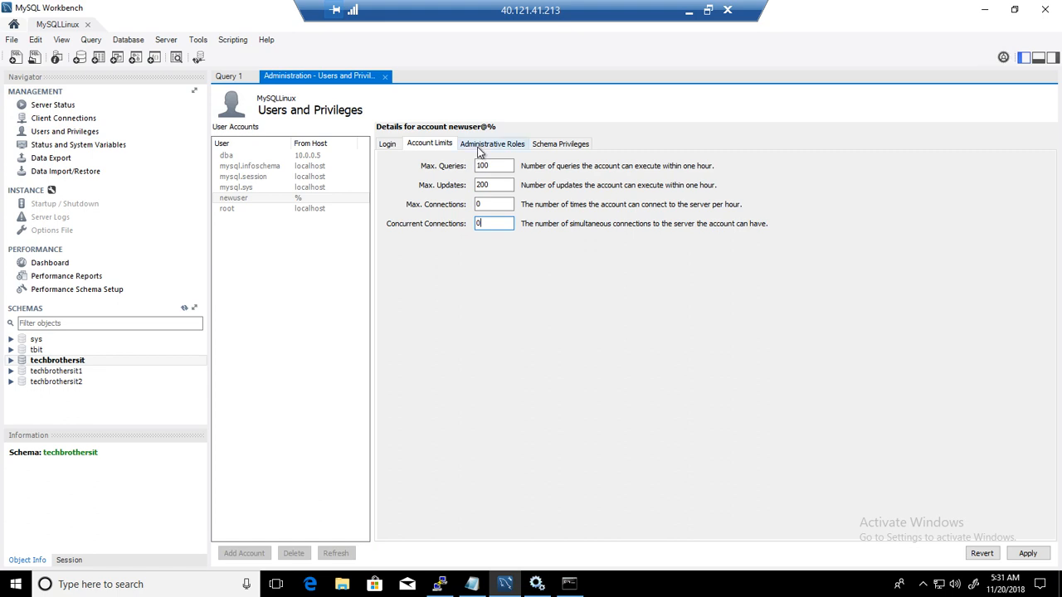
Give JrDBA the MonitorAdmin, DBManager and BackupAdmin administrative roles
click(492, 143)
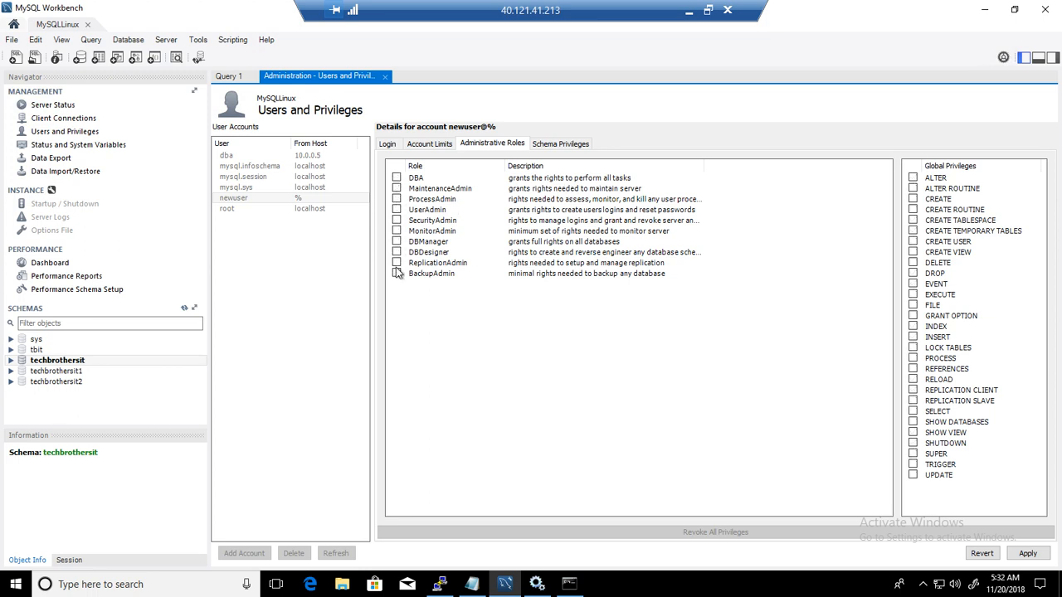
click(396, 274)
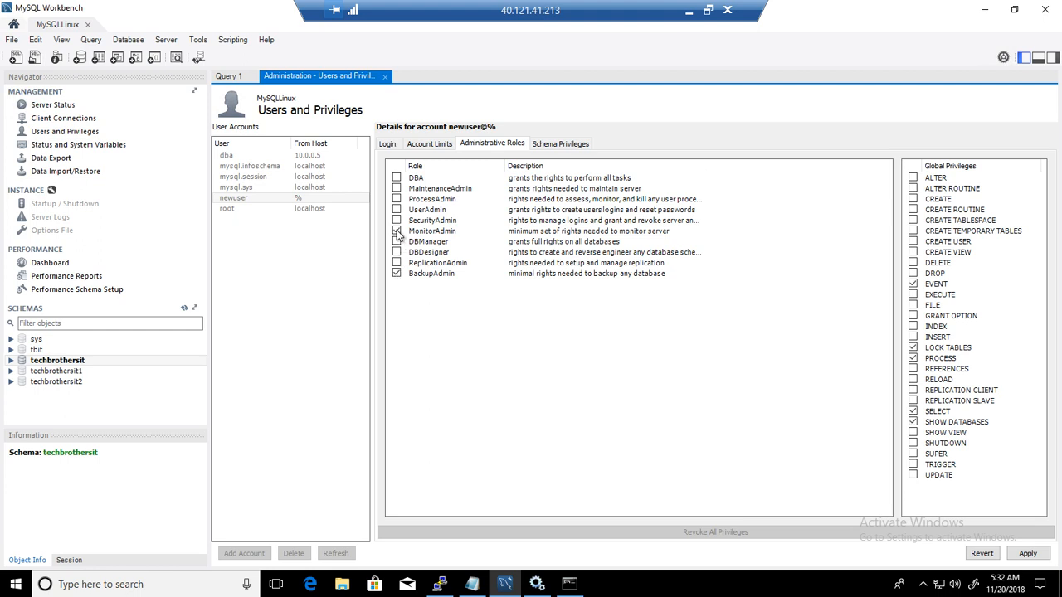
click(397, 241)
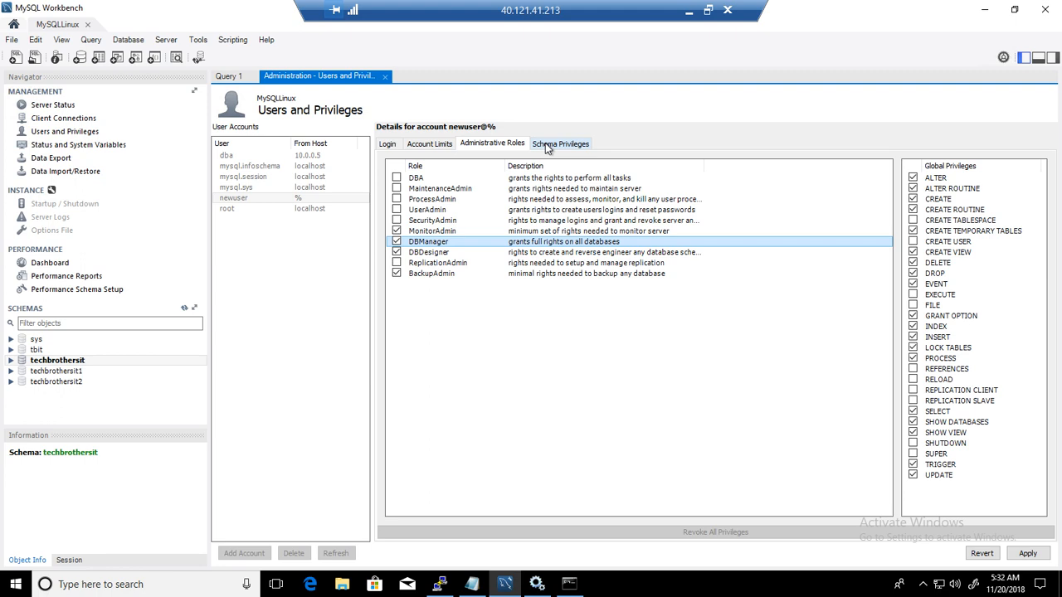
Add a tbit schema privilege entry granting every right except INDEX
click(561, 142)
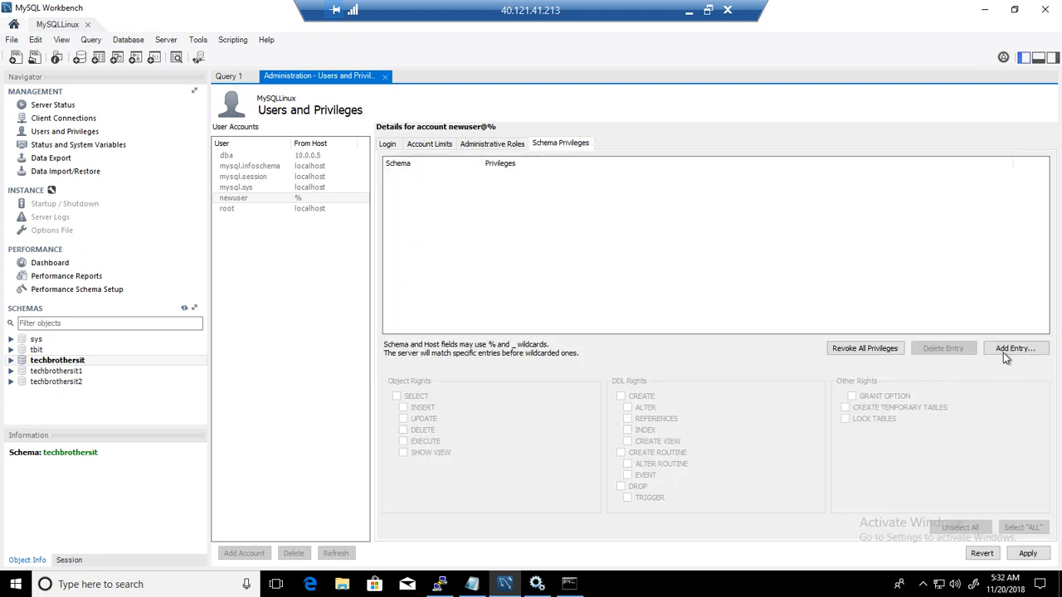
click(1015, 347)
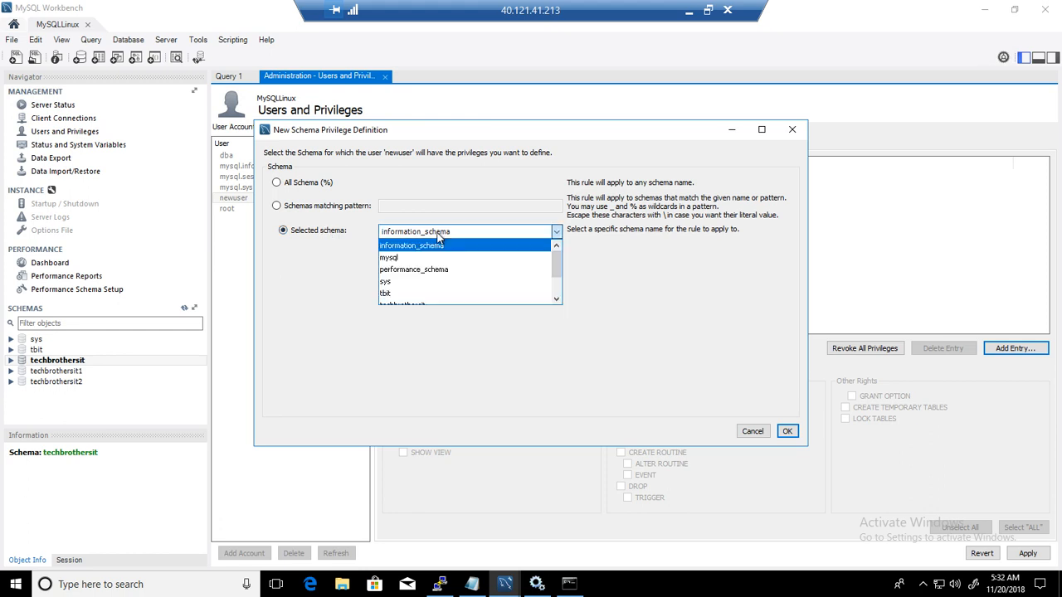
click(385, 292)
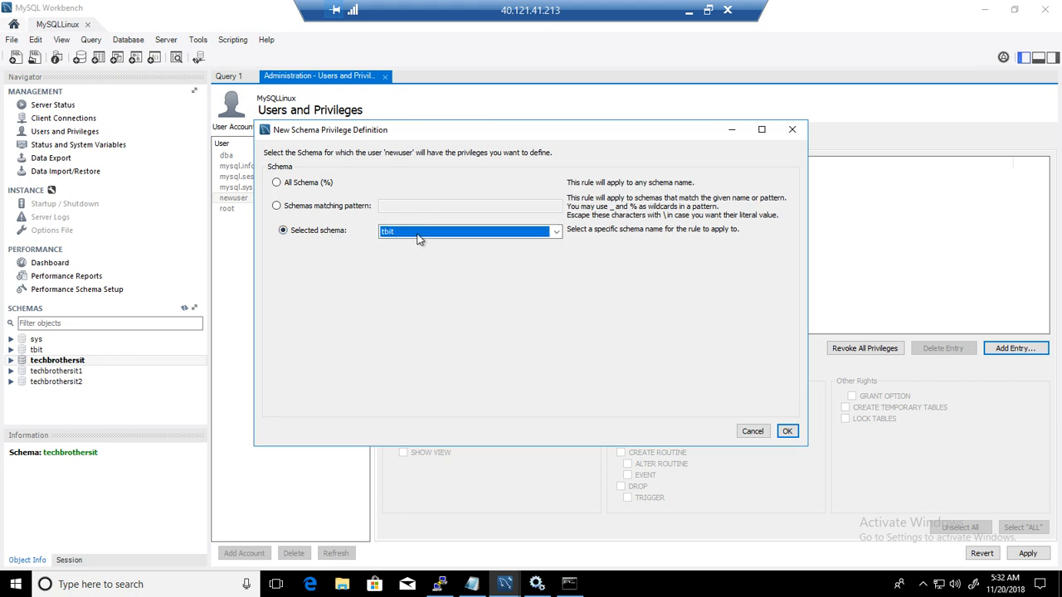
click(786, 430)
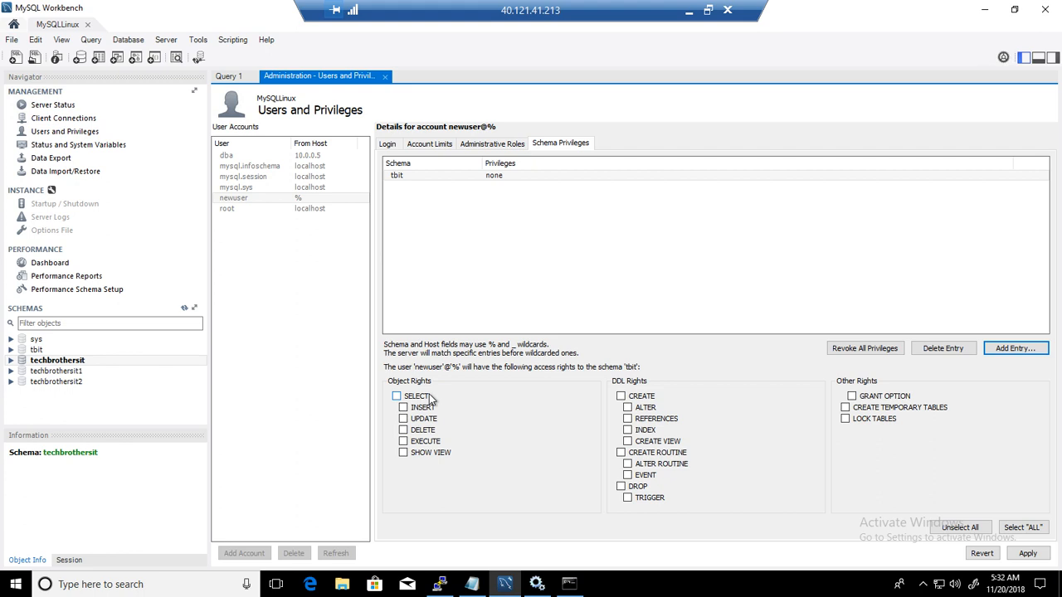
mouse_move(423, 408)
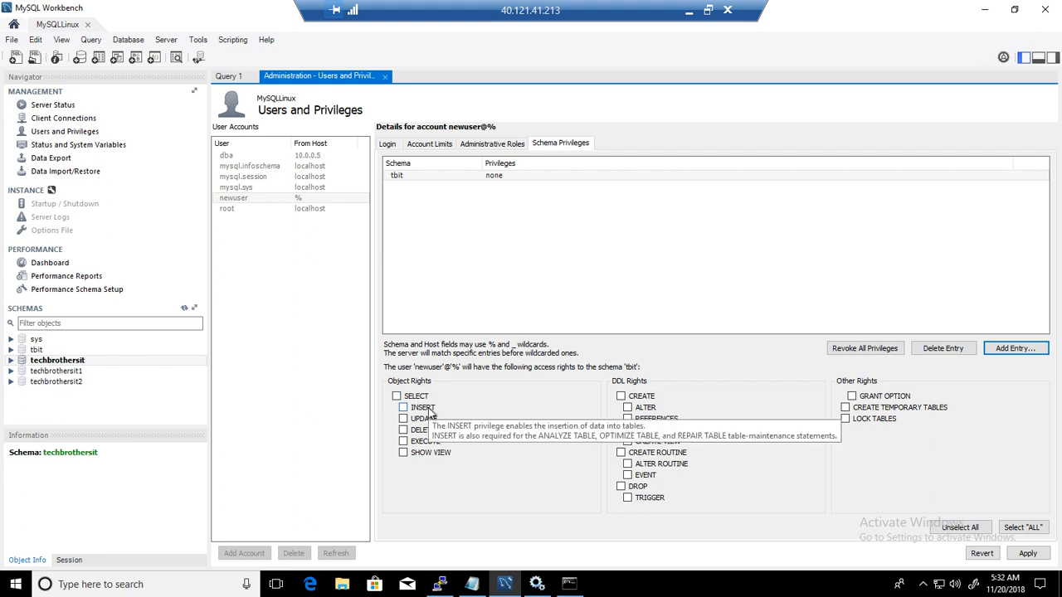
click(396, 396)
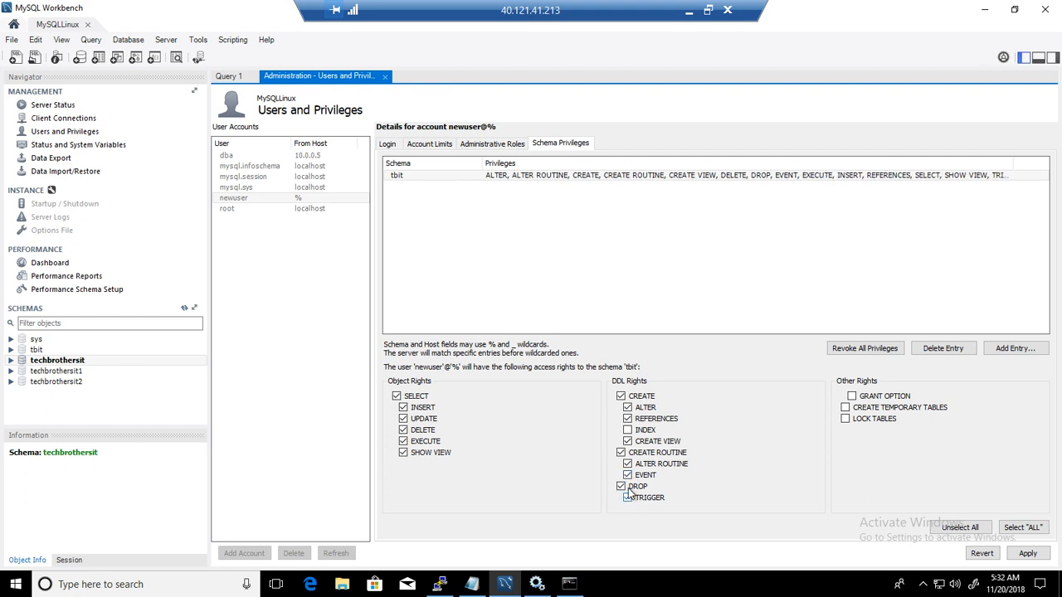
click(851, 396)
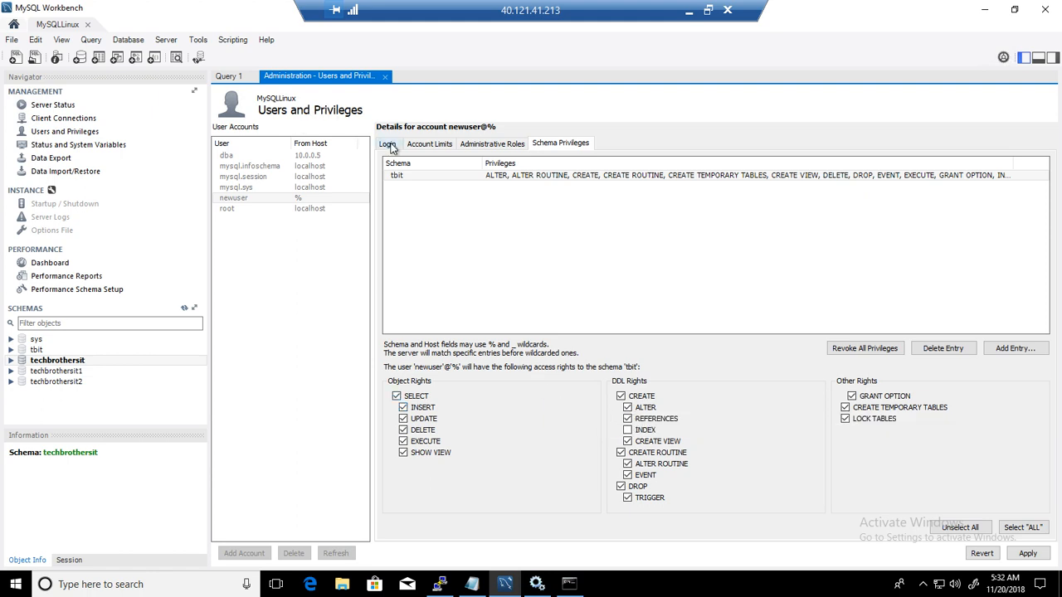
mouse_move(390, 146)
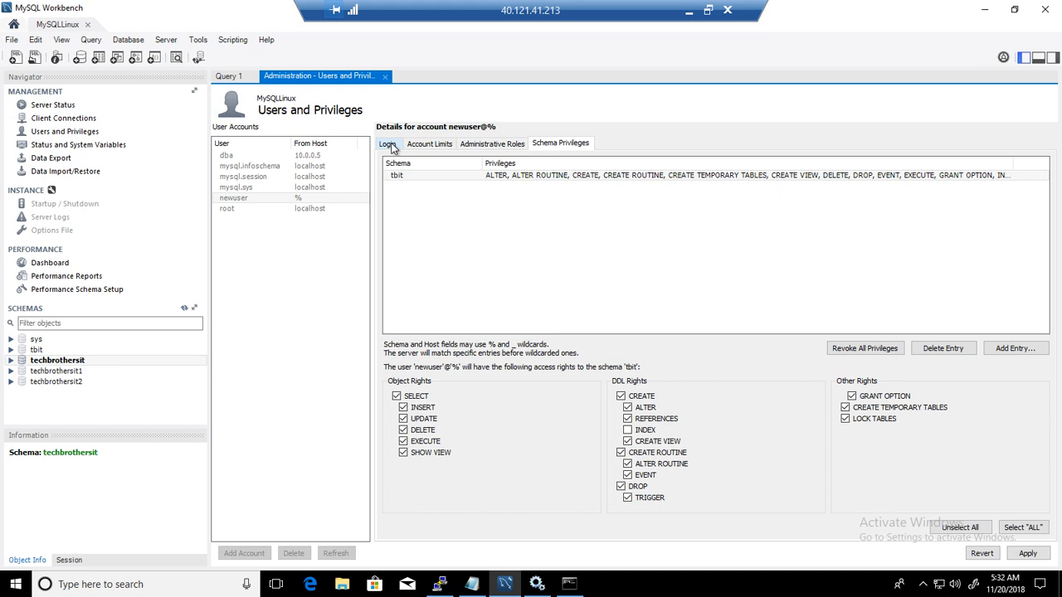
click(389, 144)
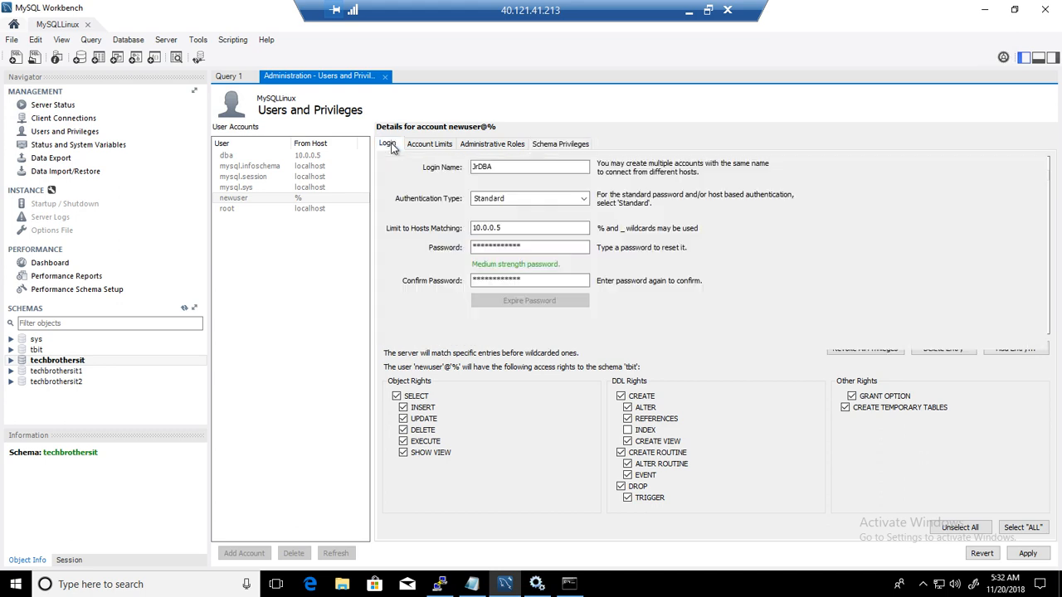
click(429, 144)
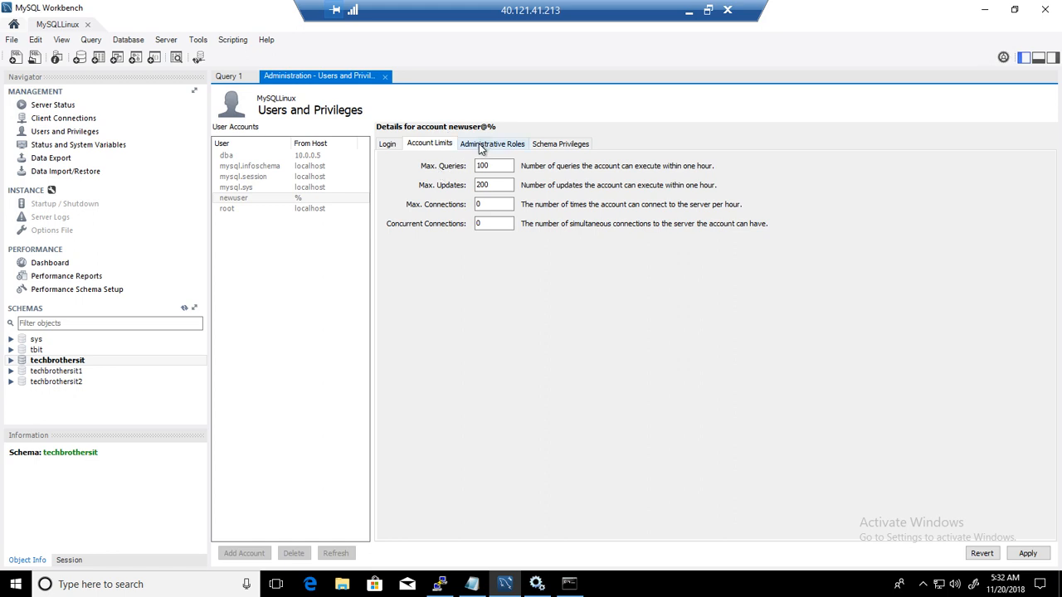
click(492, 144)
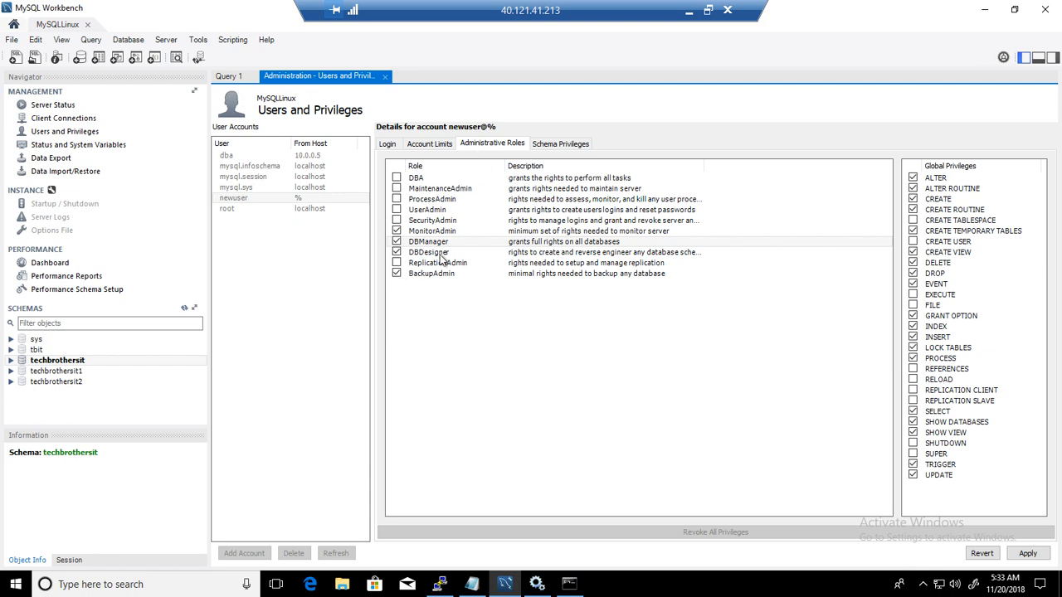
mouse_move(425, 244)
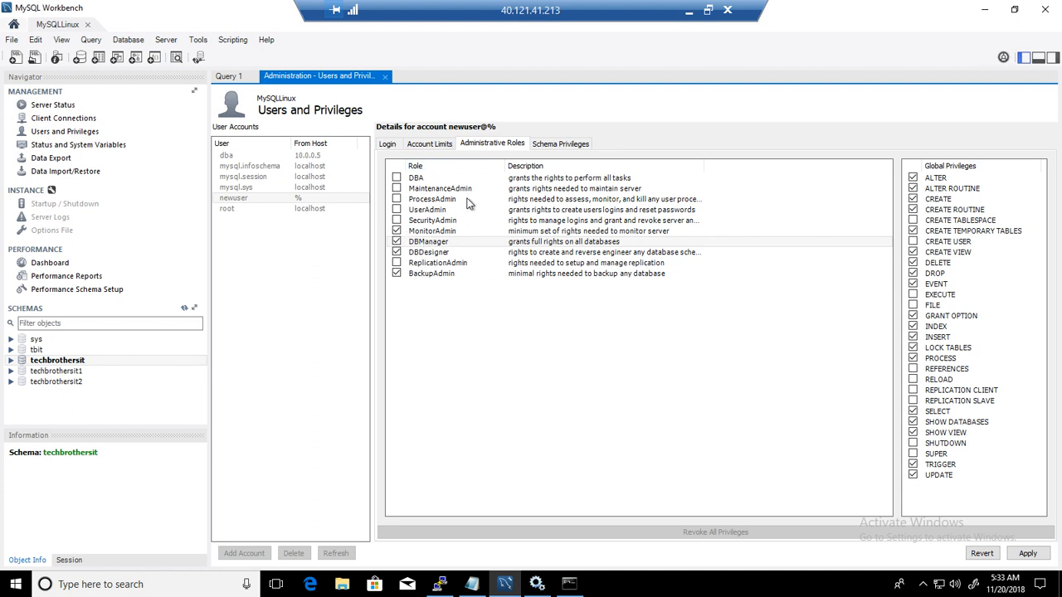
click(561, 143)
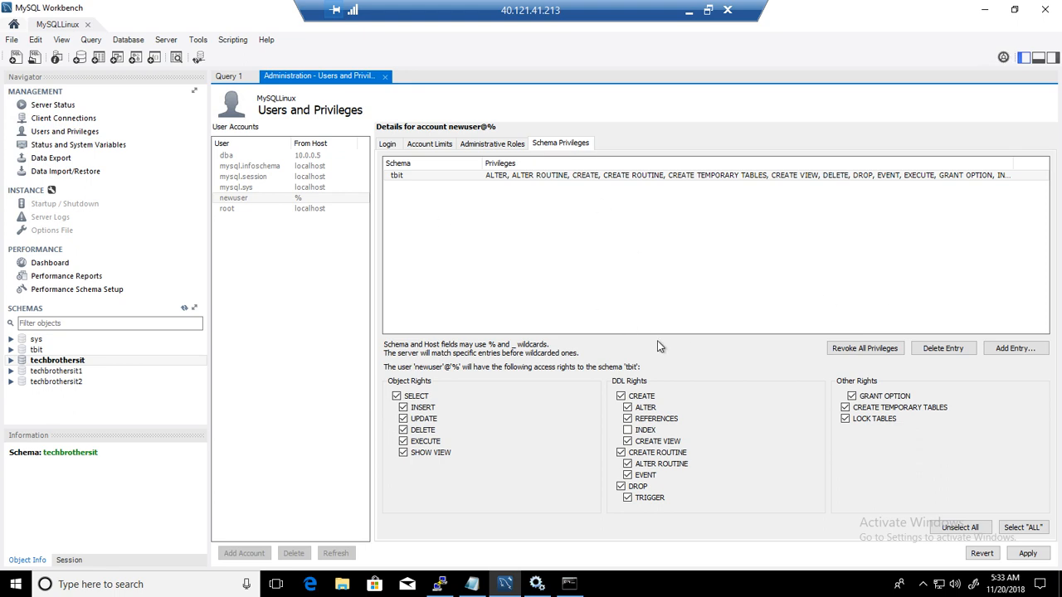
mouse_move(774, 387)
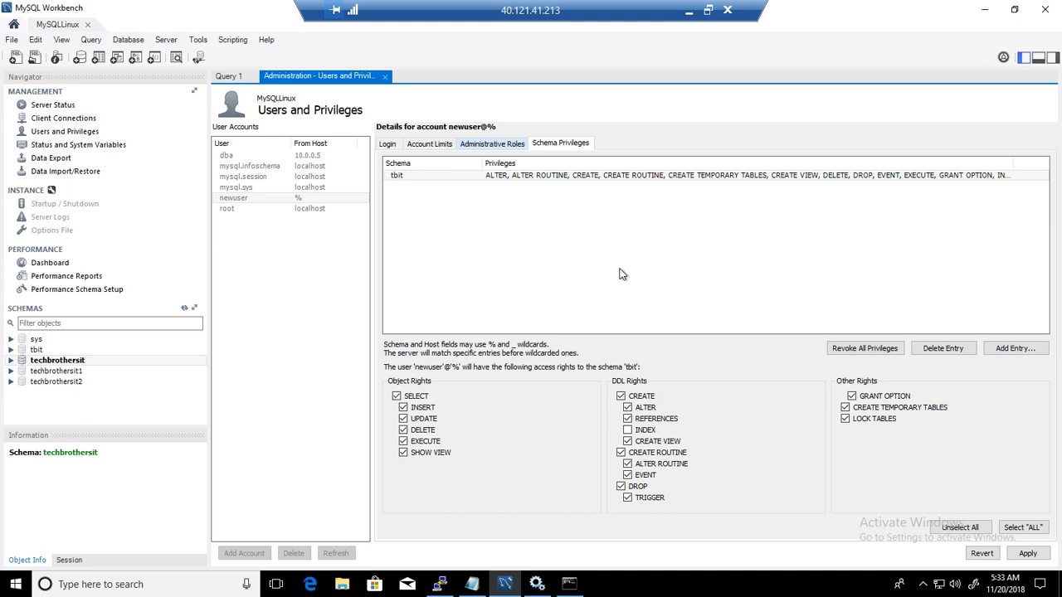
mouse_move(960, 527)
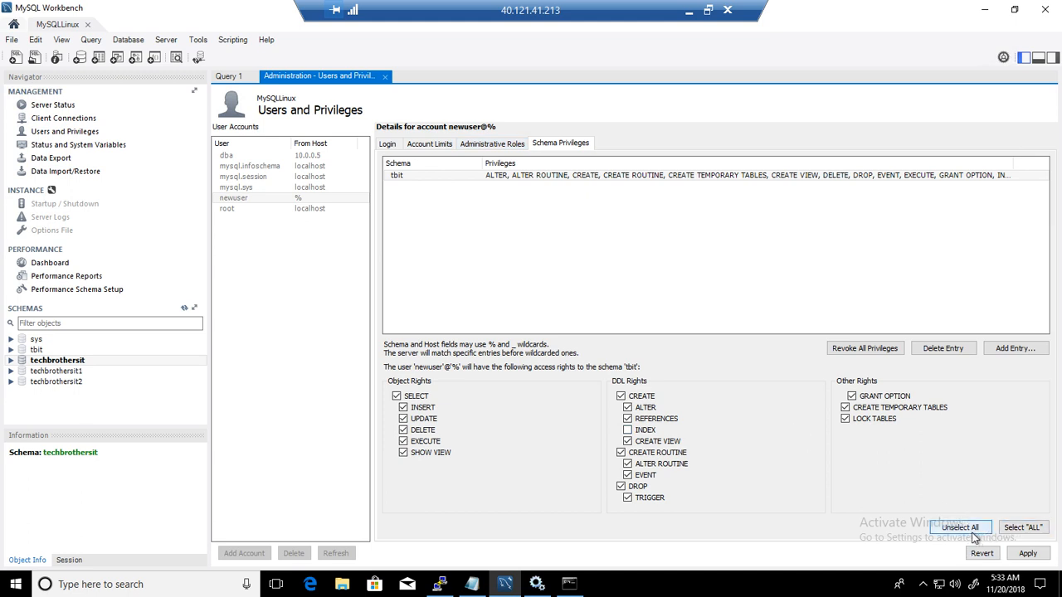
Dismiss the password-mismatch error on Apply and re-enter JrDBA's password until it's rated strong
click(1027, 553)
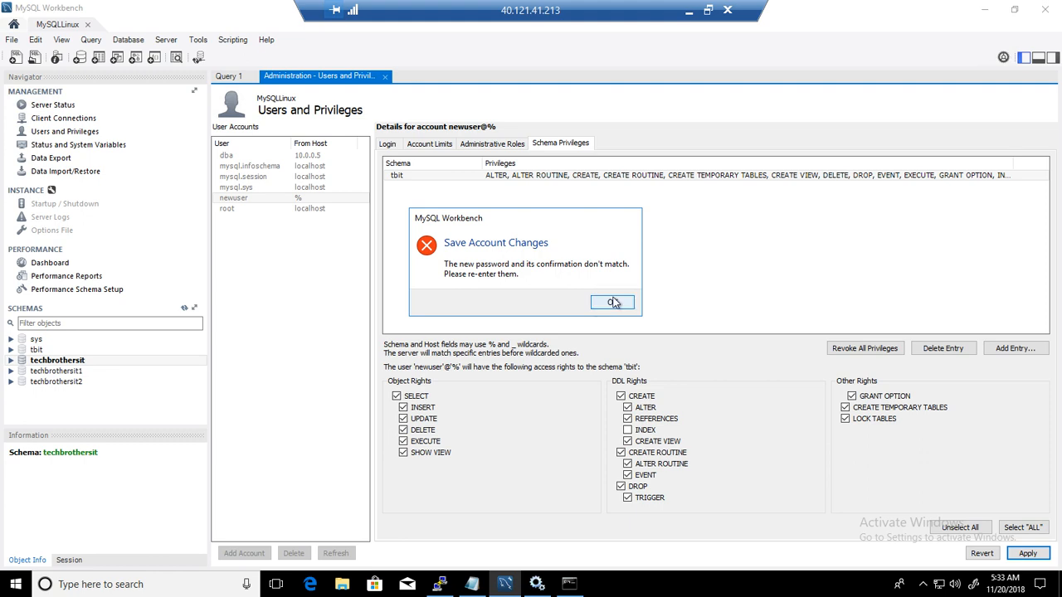
click(612, 302)
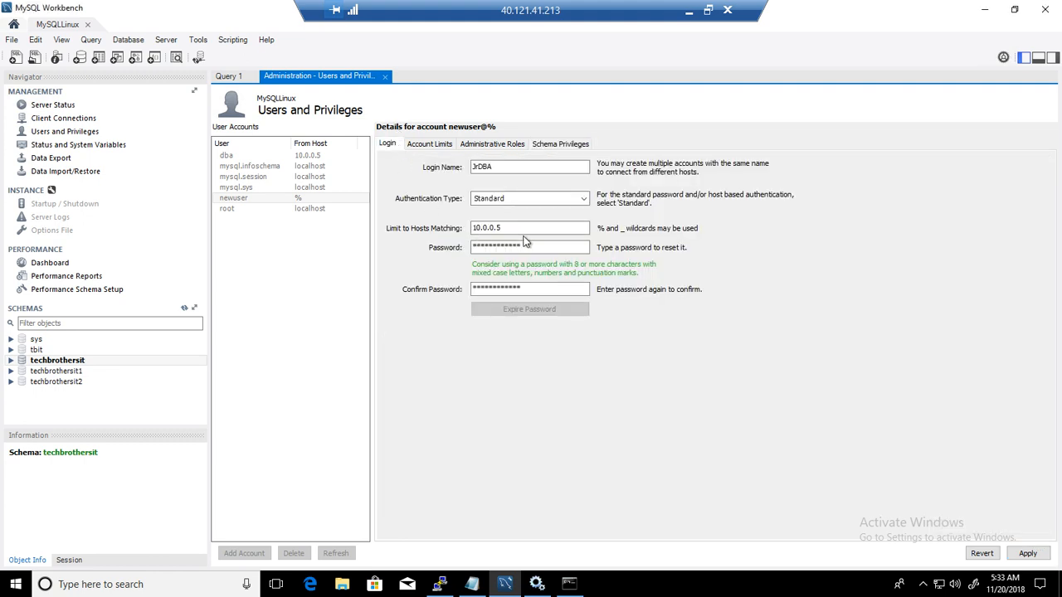
click(529, 247)
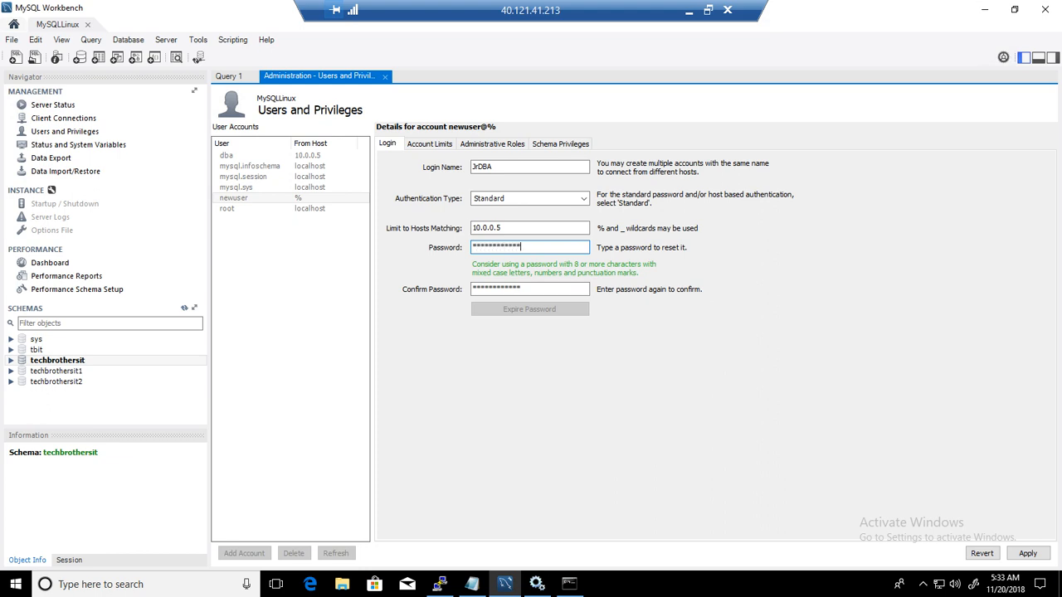
text(*)
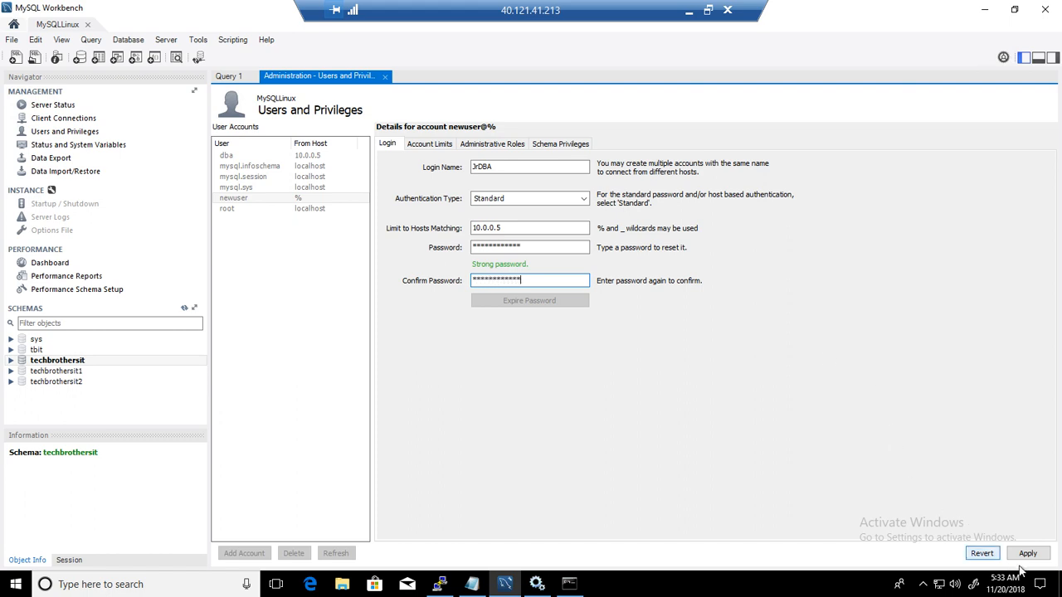
click(1028, 554)
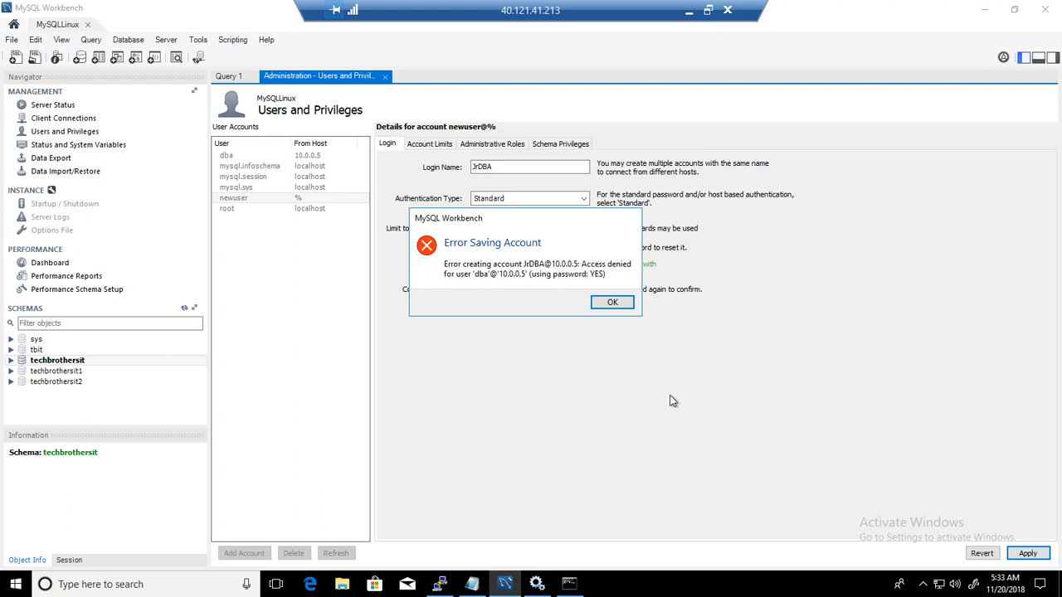
mouse_move(495, 288)
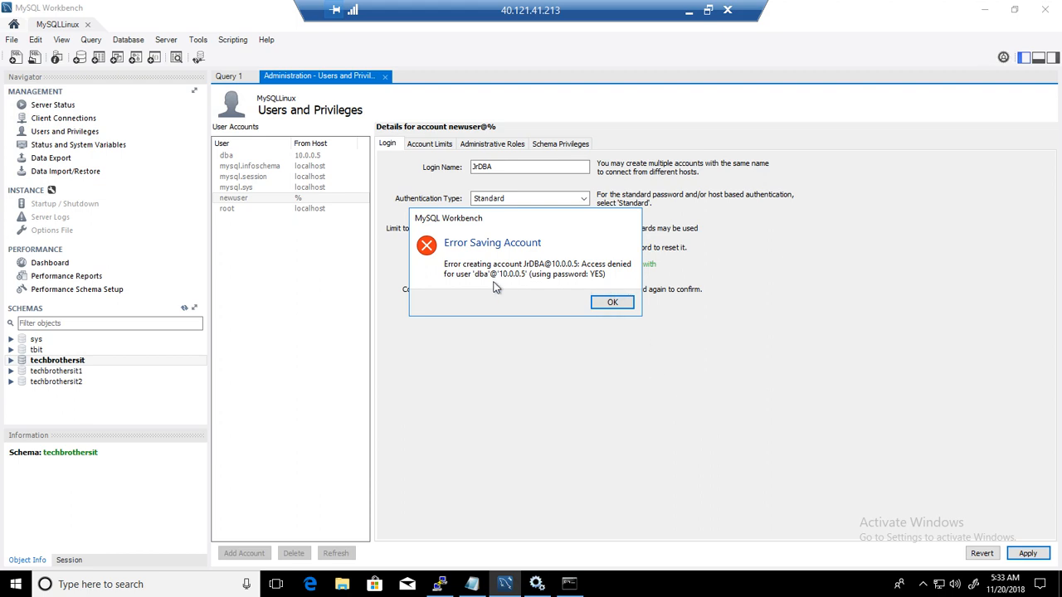
mouse_move(469, 278)
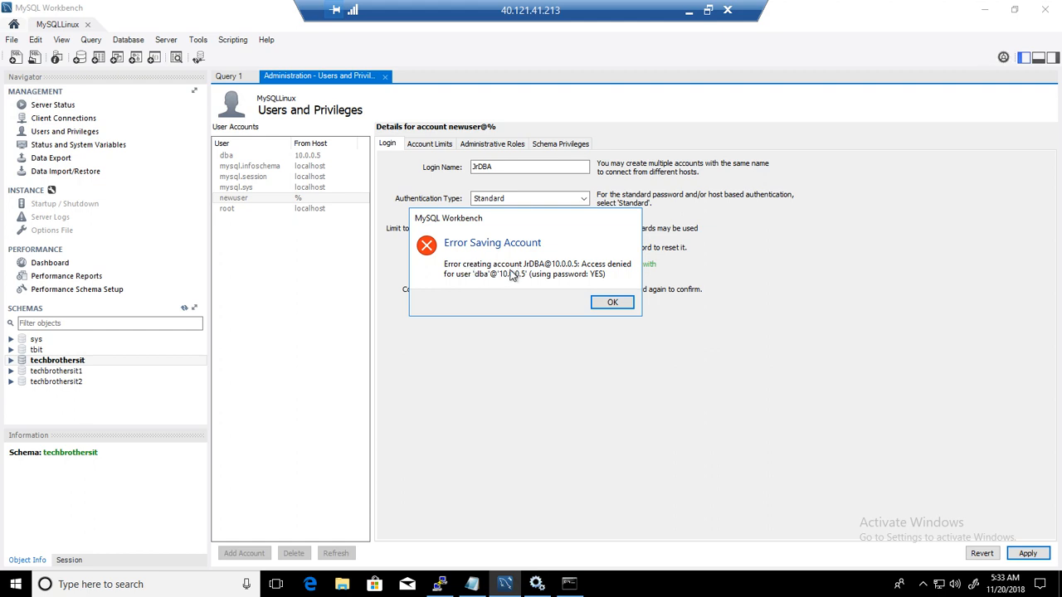
mouse_move(555, 271)
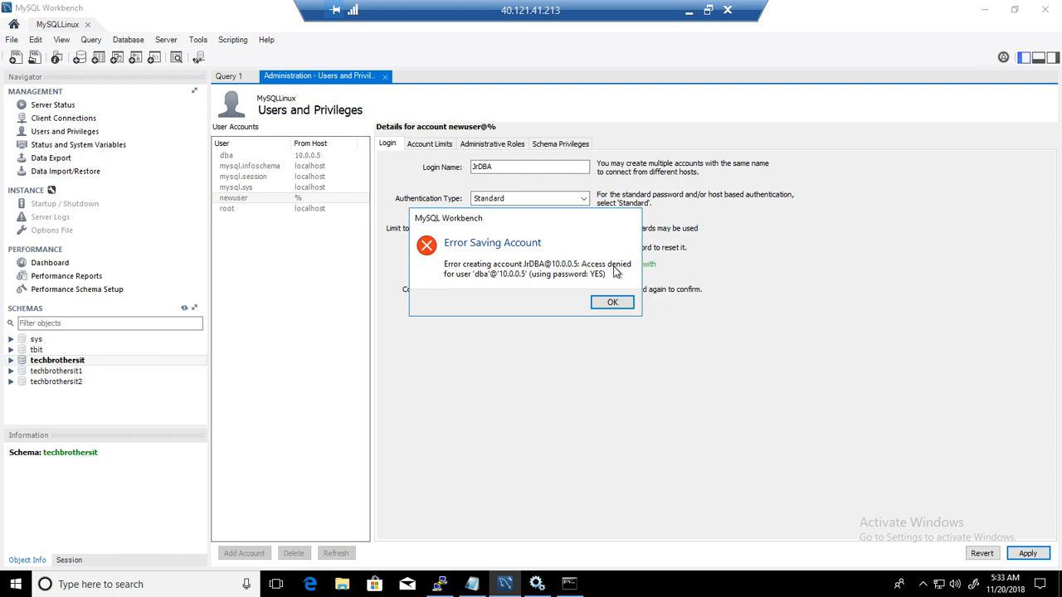
mouse_move(506, 287)
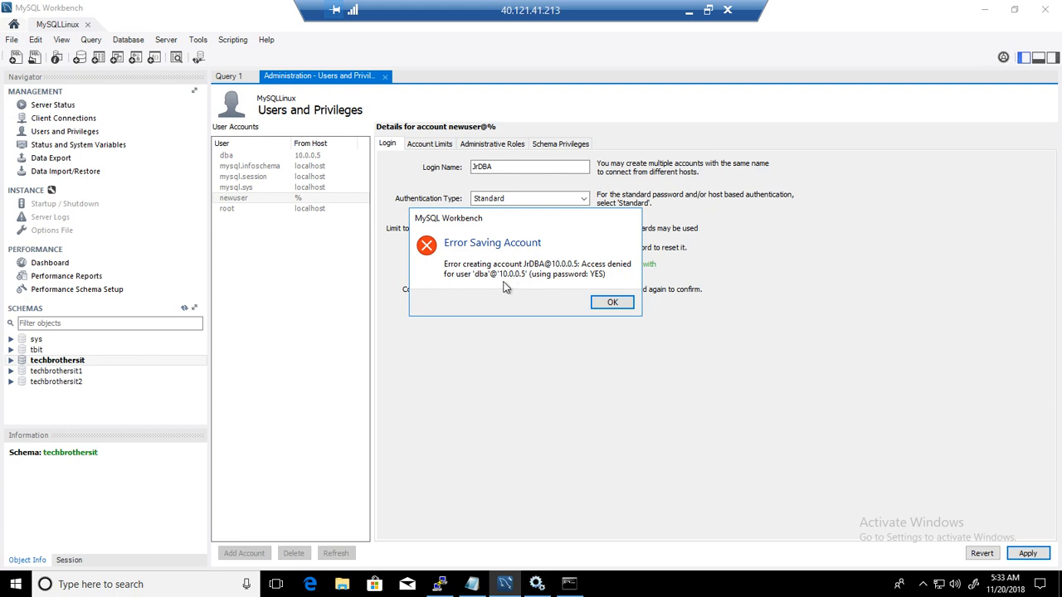
mouse_move(580, 299)
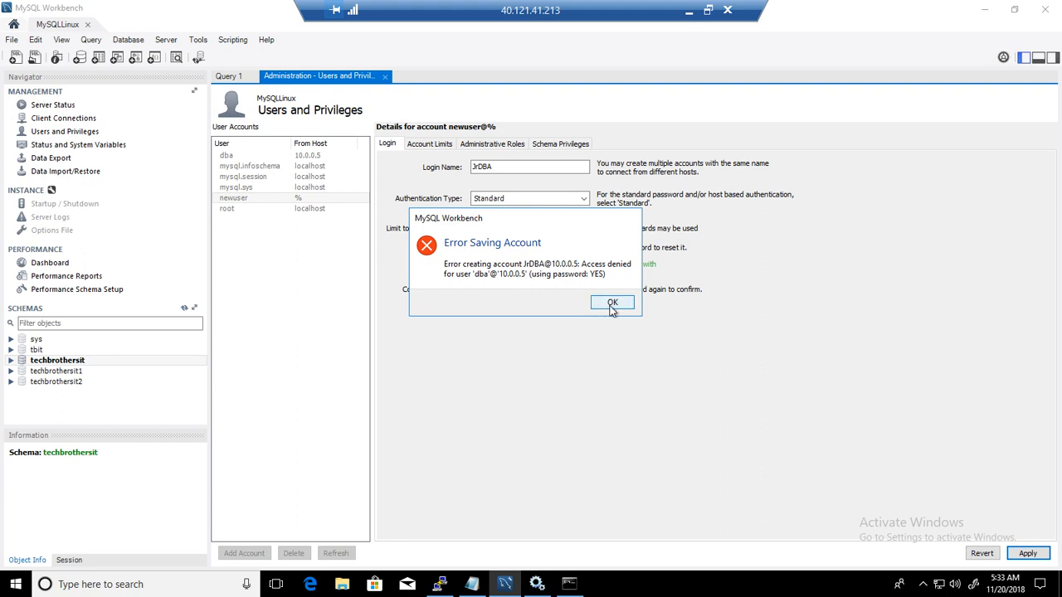
click(612, 302)
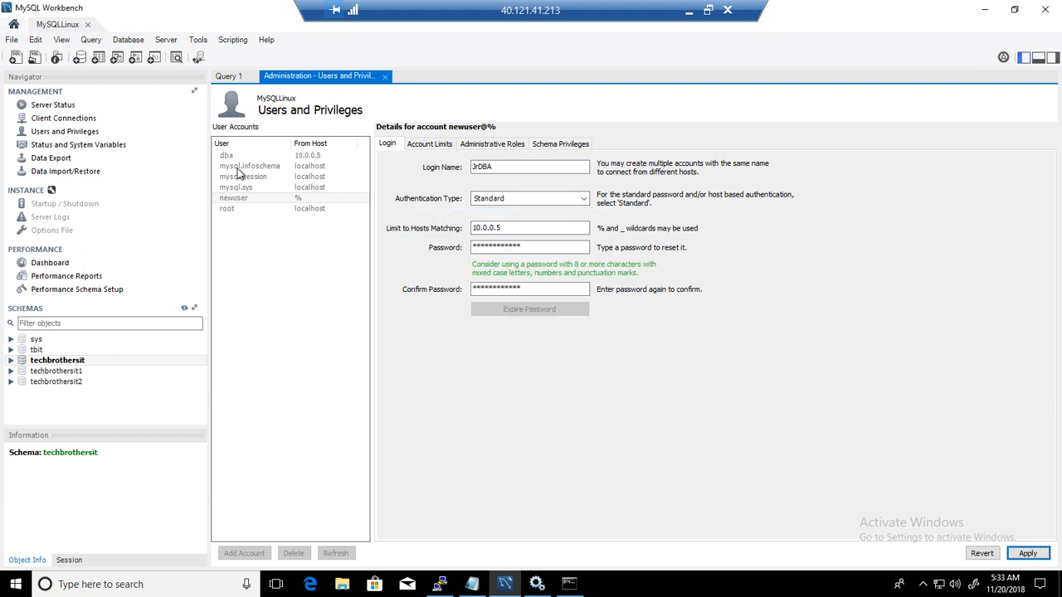
mouse_move(240, 164)
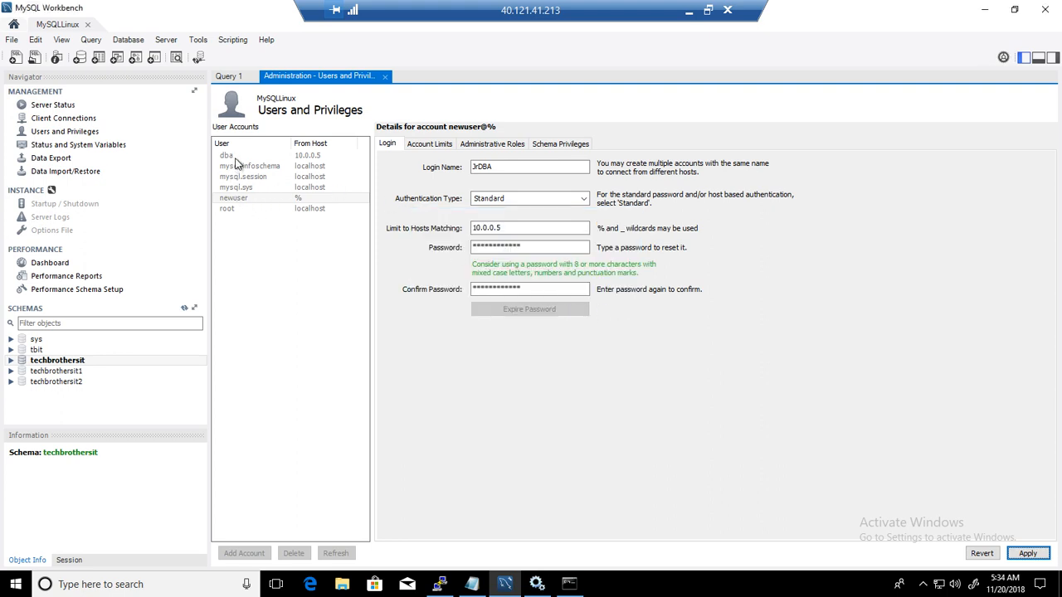
mouse_move(265, 198)
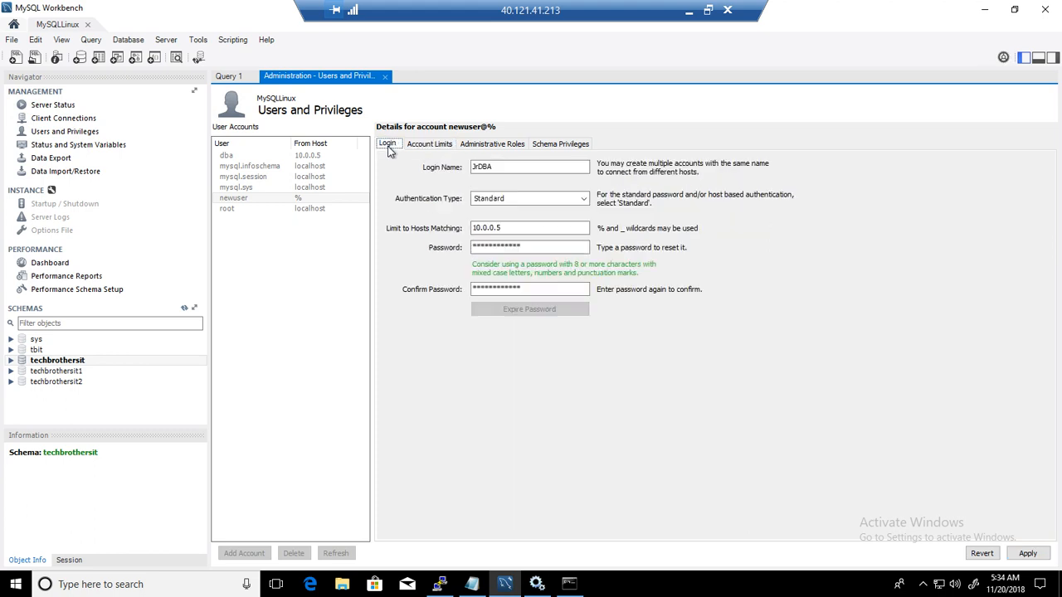
mouse_move(81, 106)
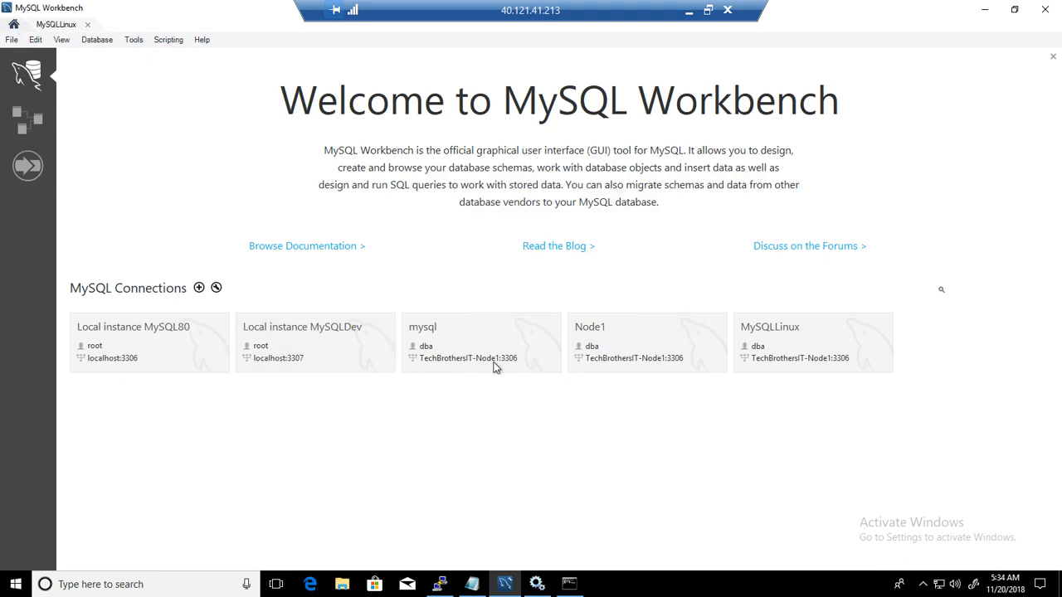
right_click(813, 340)
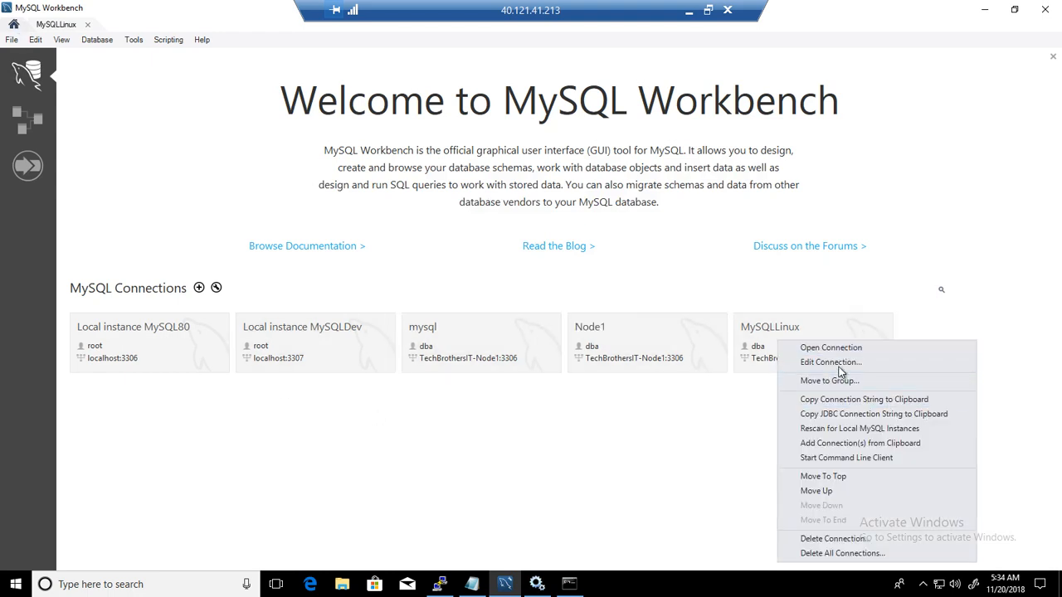
click(831, 362)
text(r)
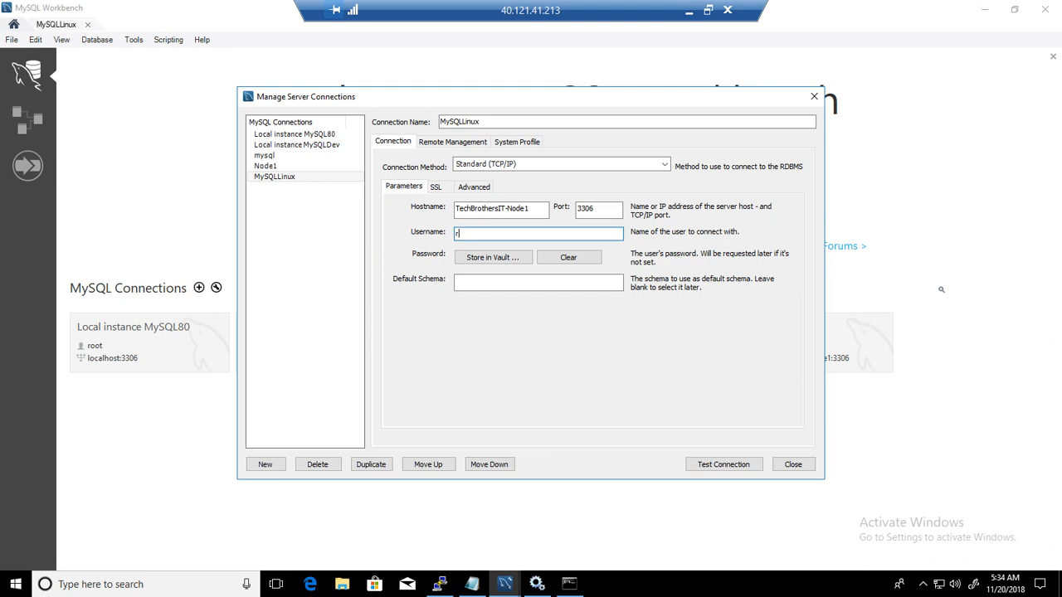
text(oot)
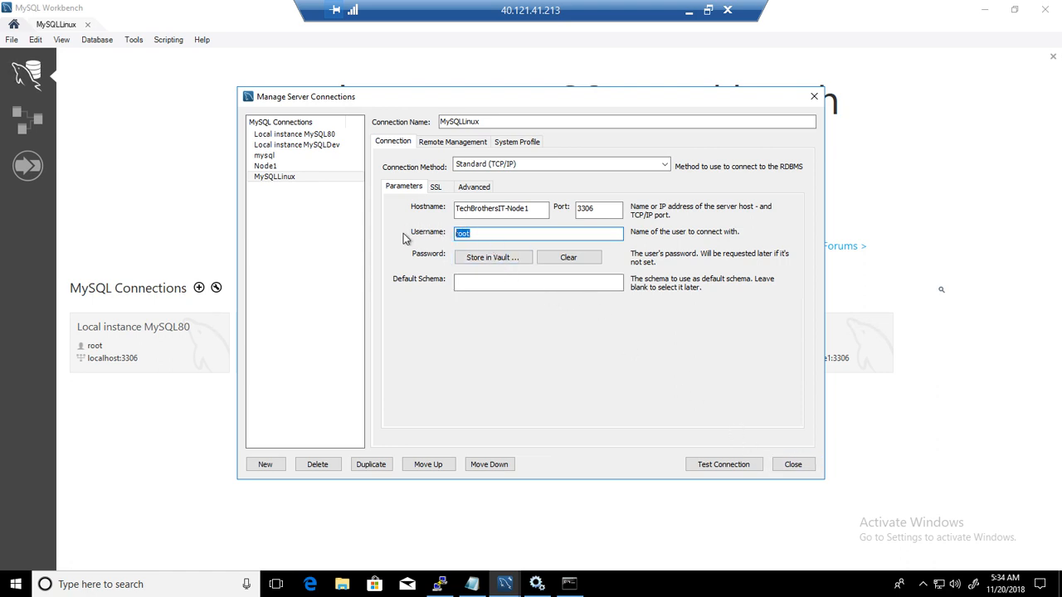
text(dba)
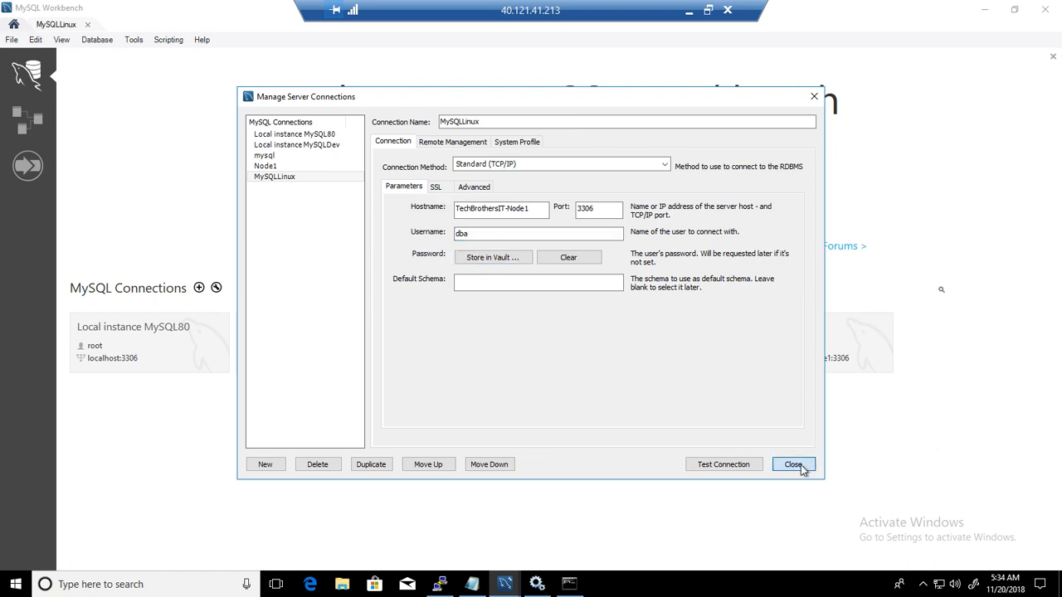
click(793, 464)
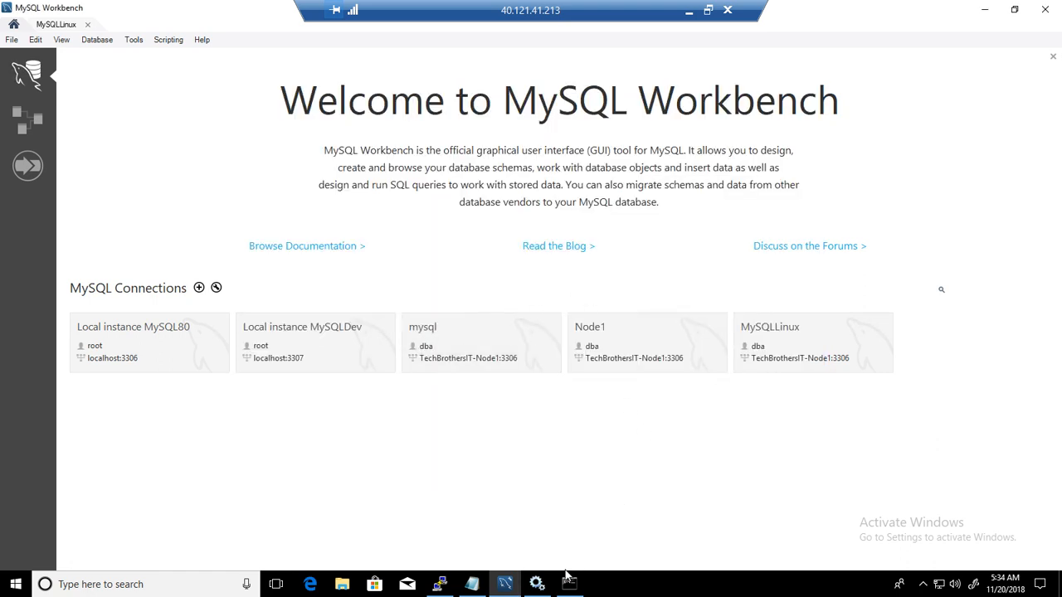
mouse_move(813, 343)
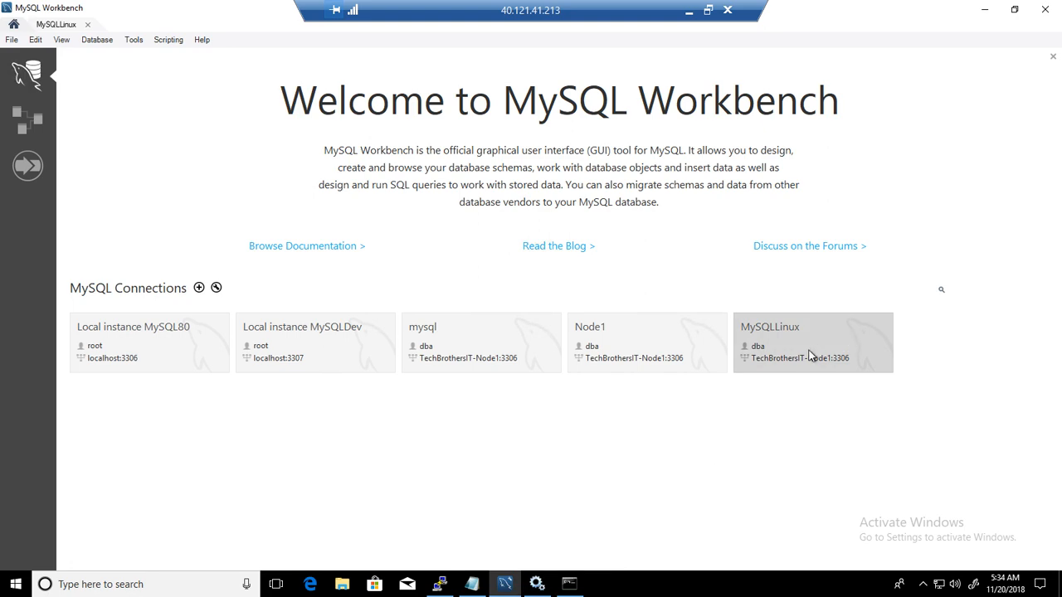
Reopen the MySQLLinux connection and review JrDBA's account limits and tbit schema privileges
double_click(813, 342)
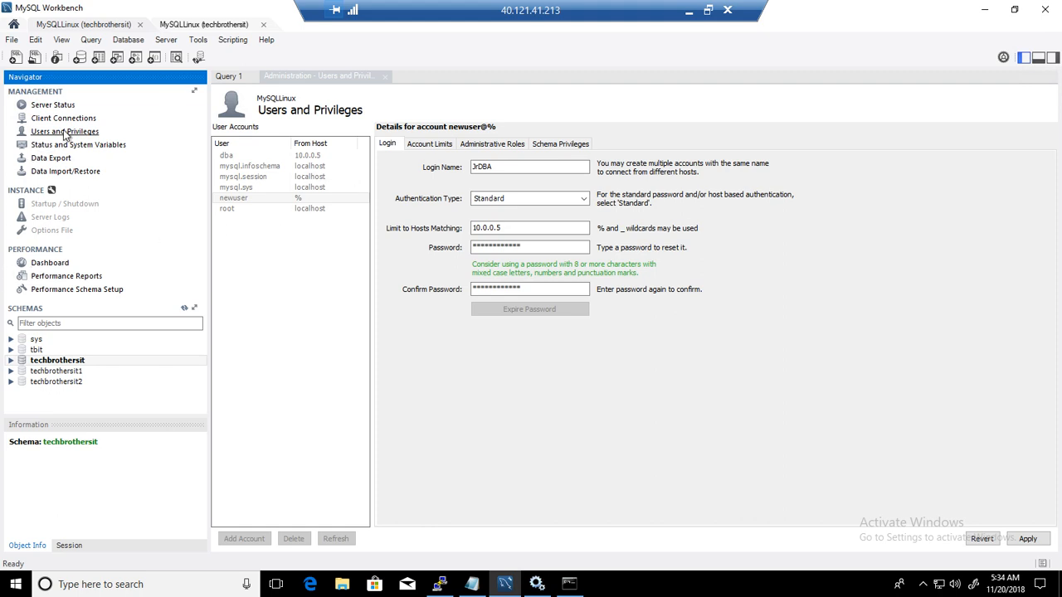
mouse_move(66, 133)
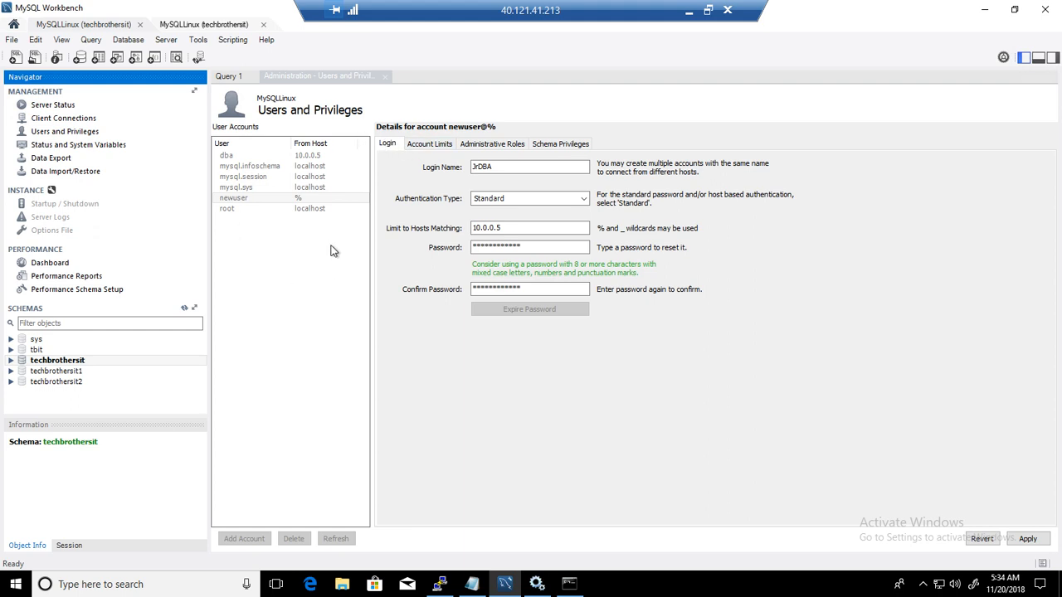
mouse_move(485, 212)
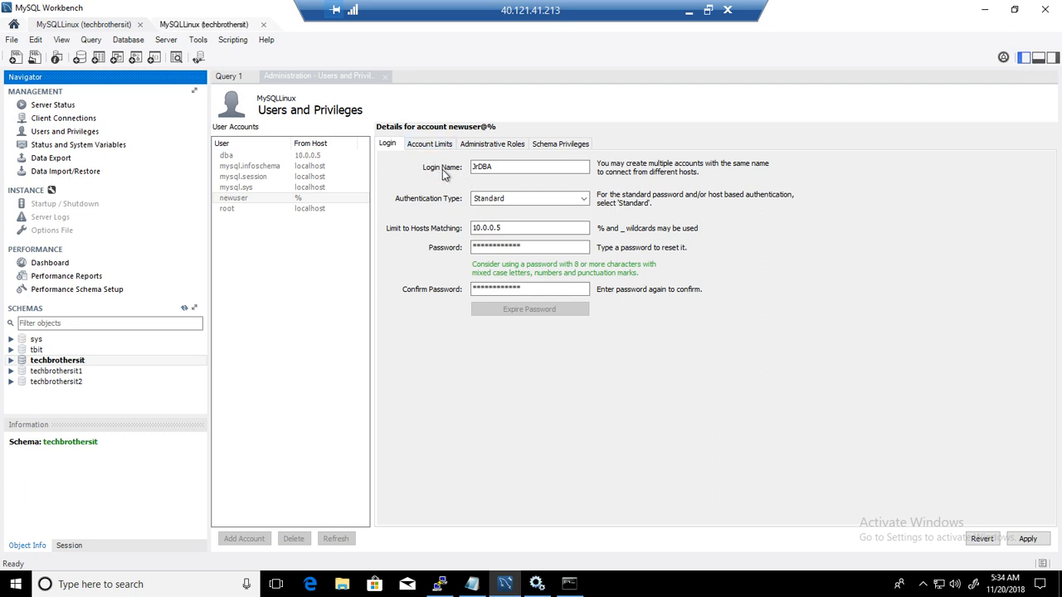
click(429, 144)
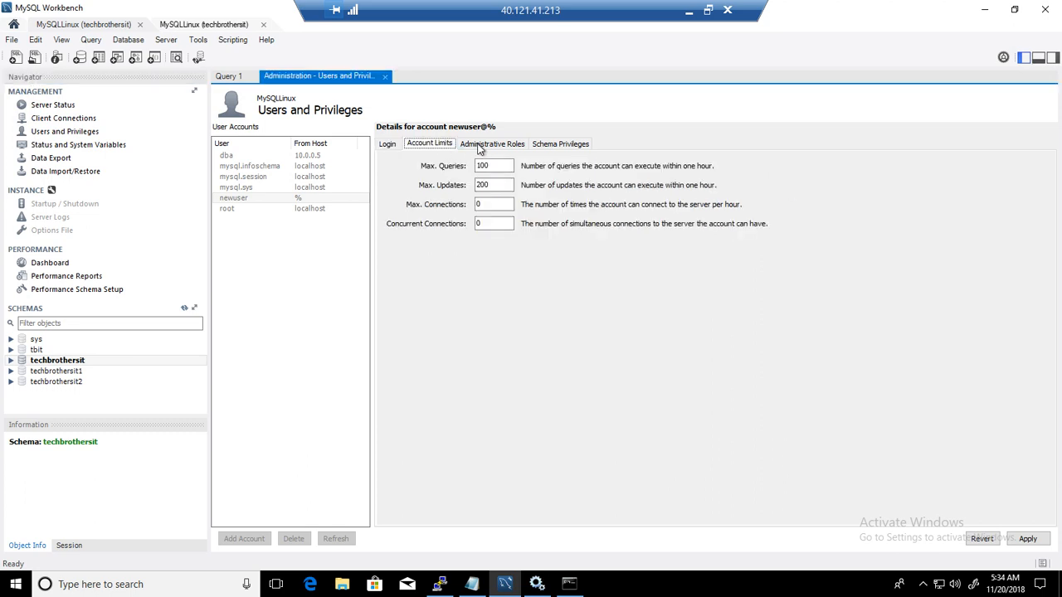
click(560, 144)
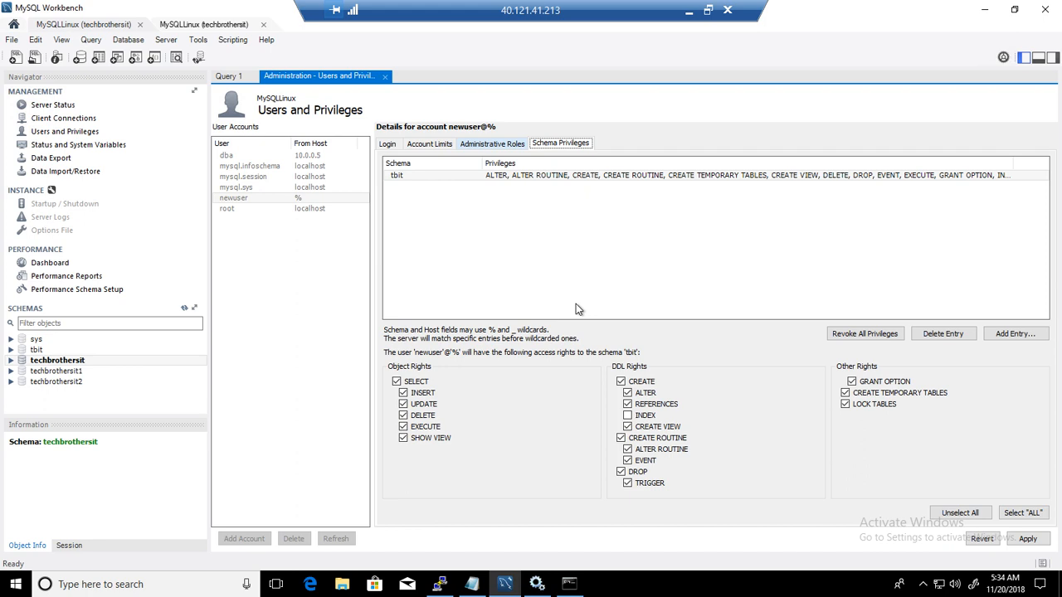
click(628, 404)
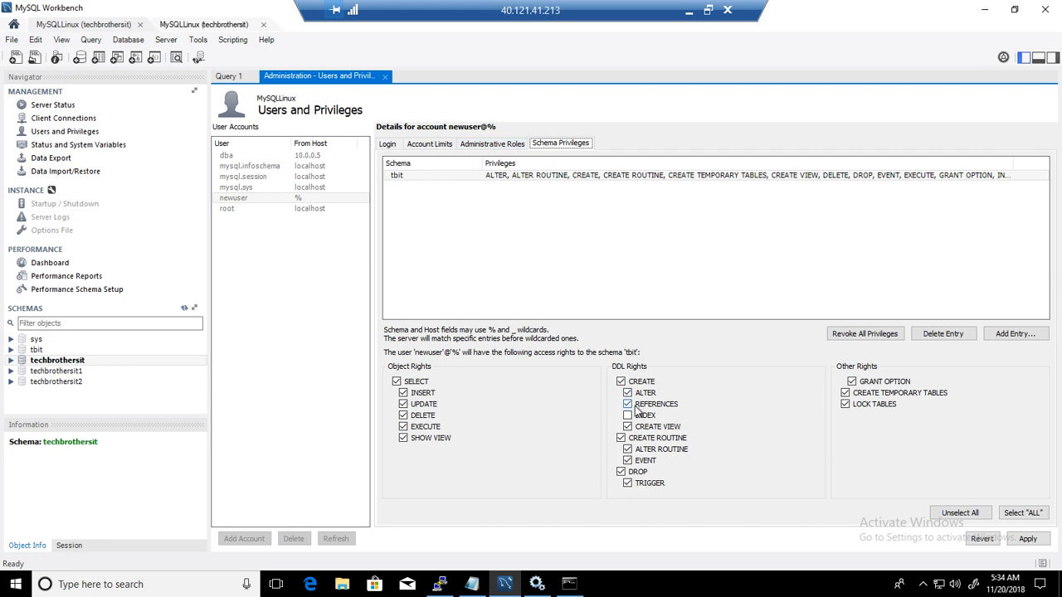